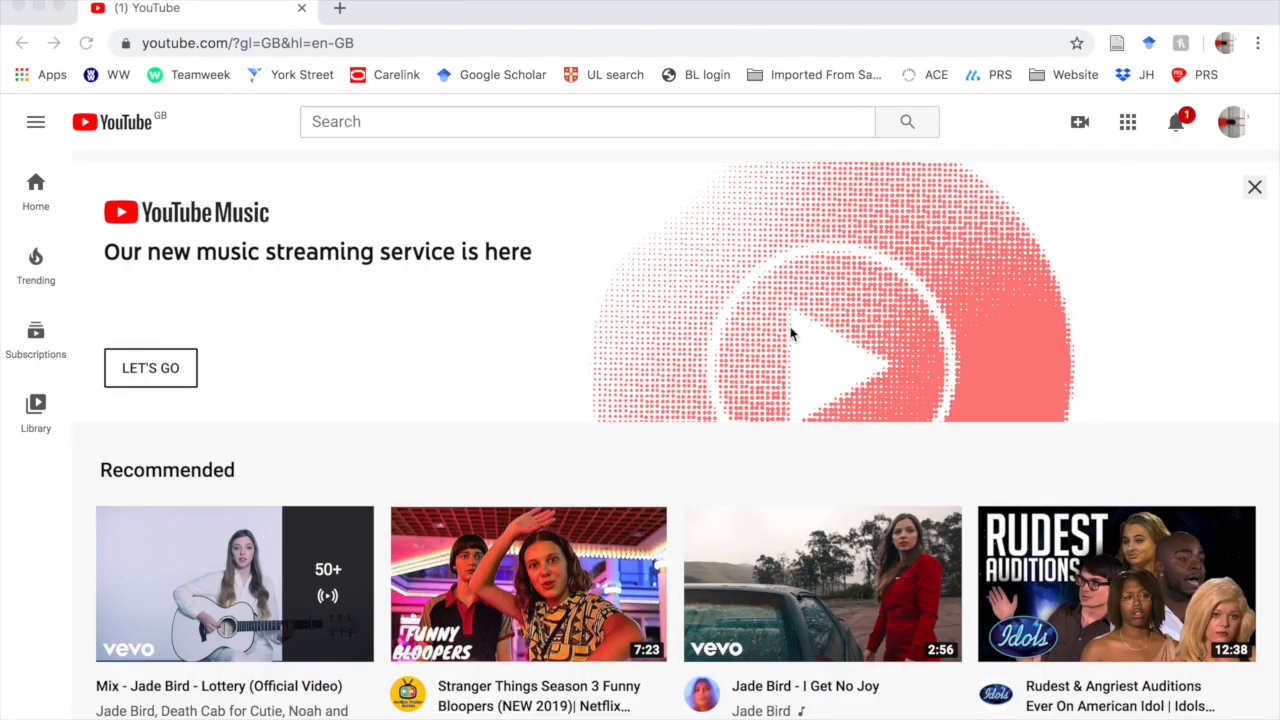
mouse_move(1233, 121)
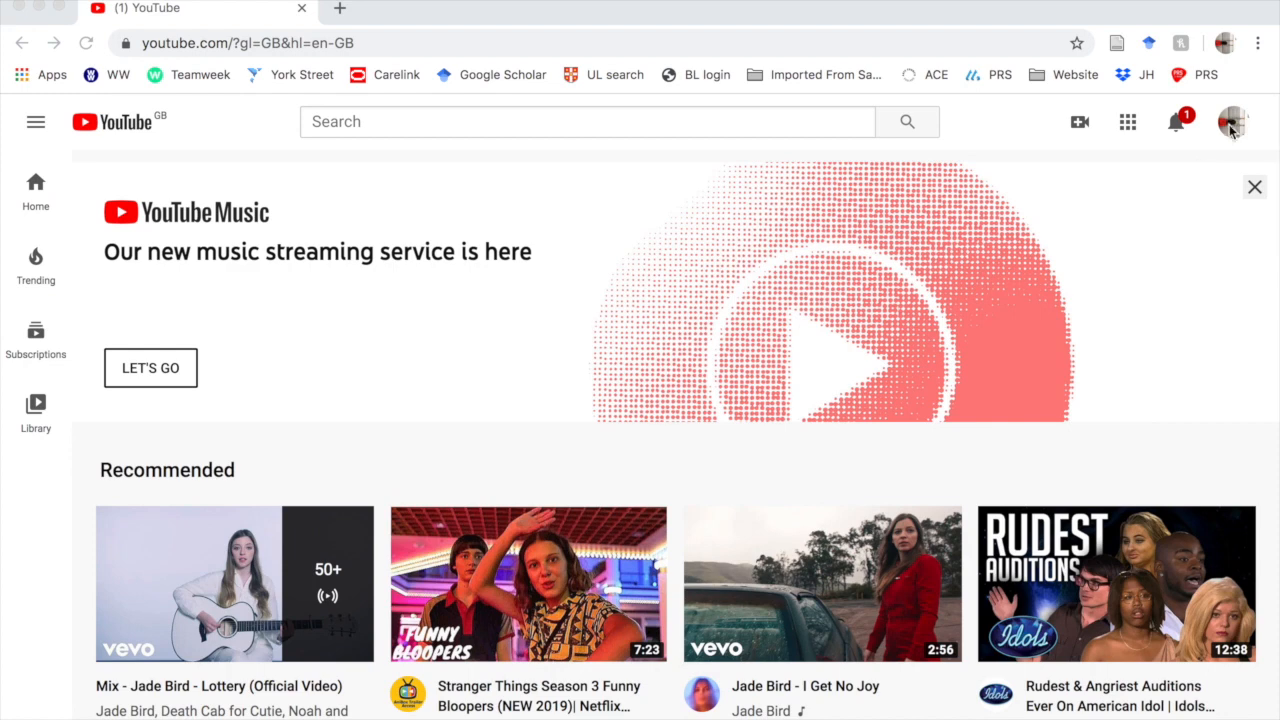
Open the YouTube account menu from the profile avatar.
click(1233, 121)
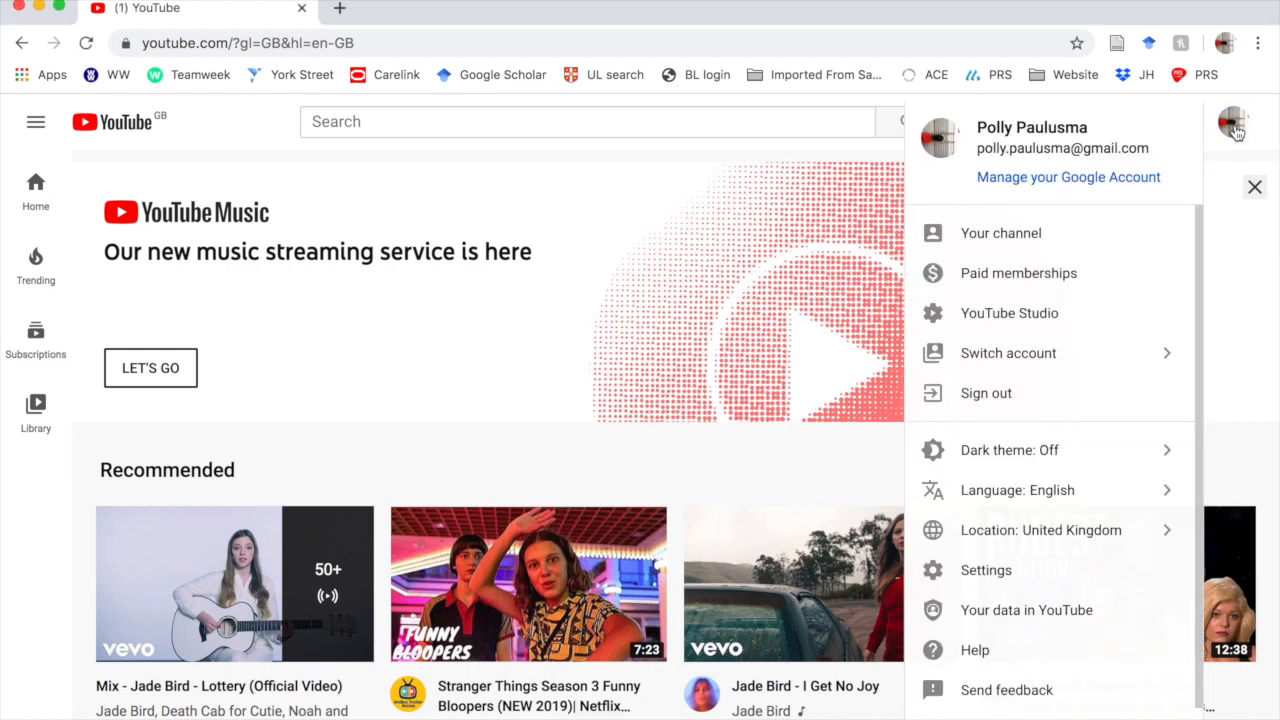
mouse_move(1013, 319)
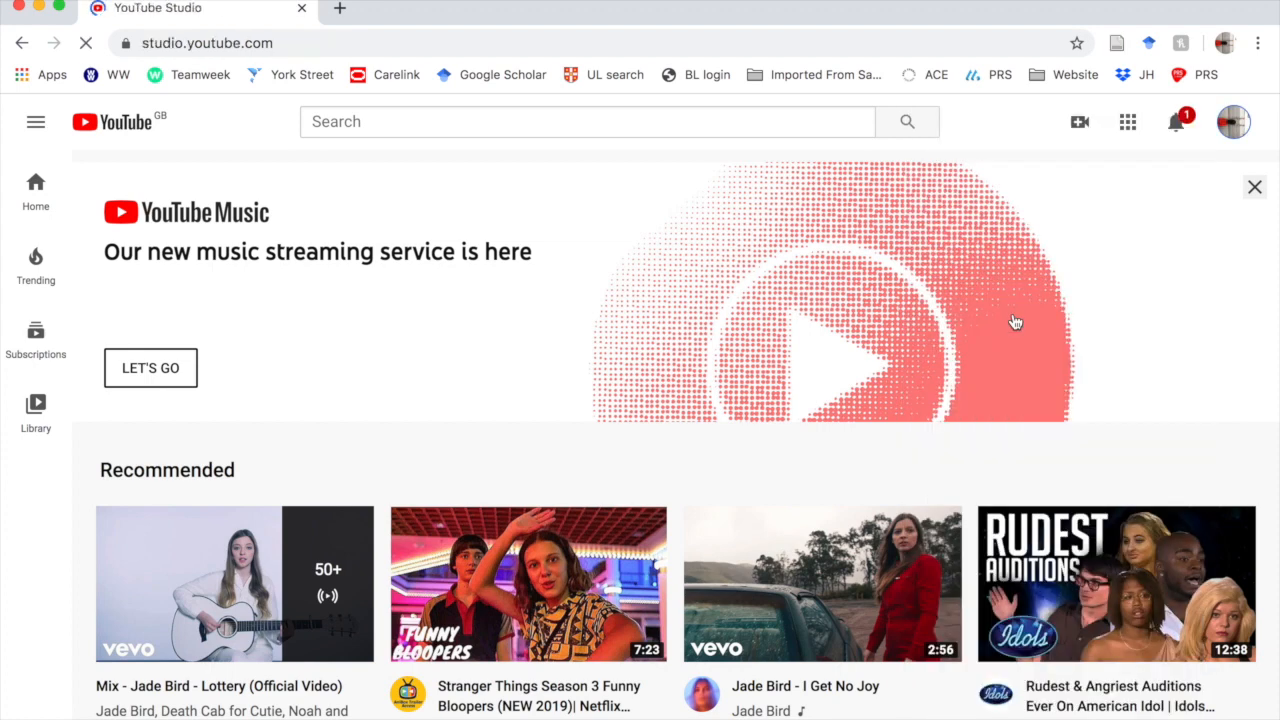
Enter YouTube Studio and show the Live tab of Channel videos.
click(1232, 120)
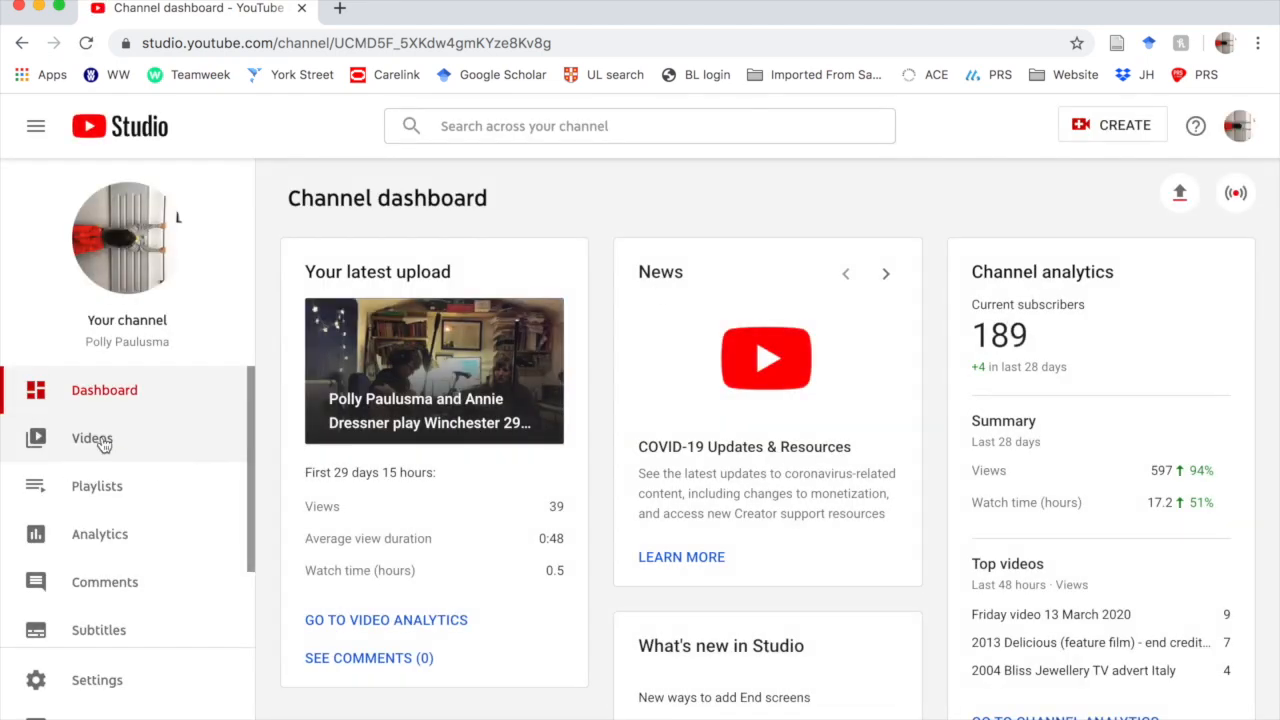
click(91, 438)
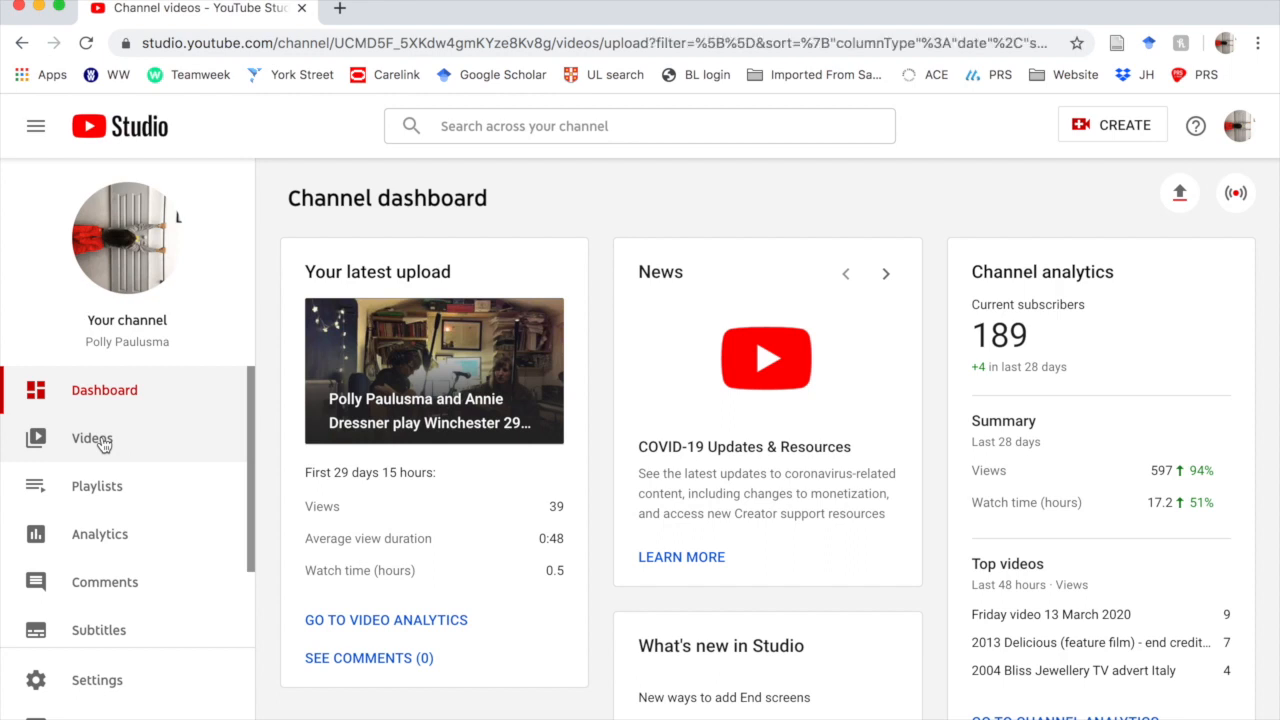
click(92, 438)
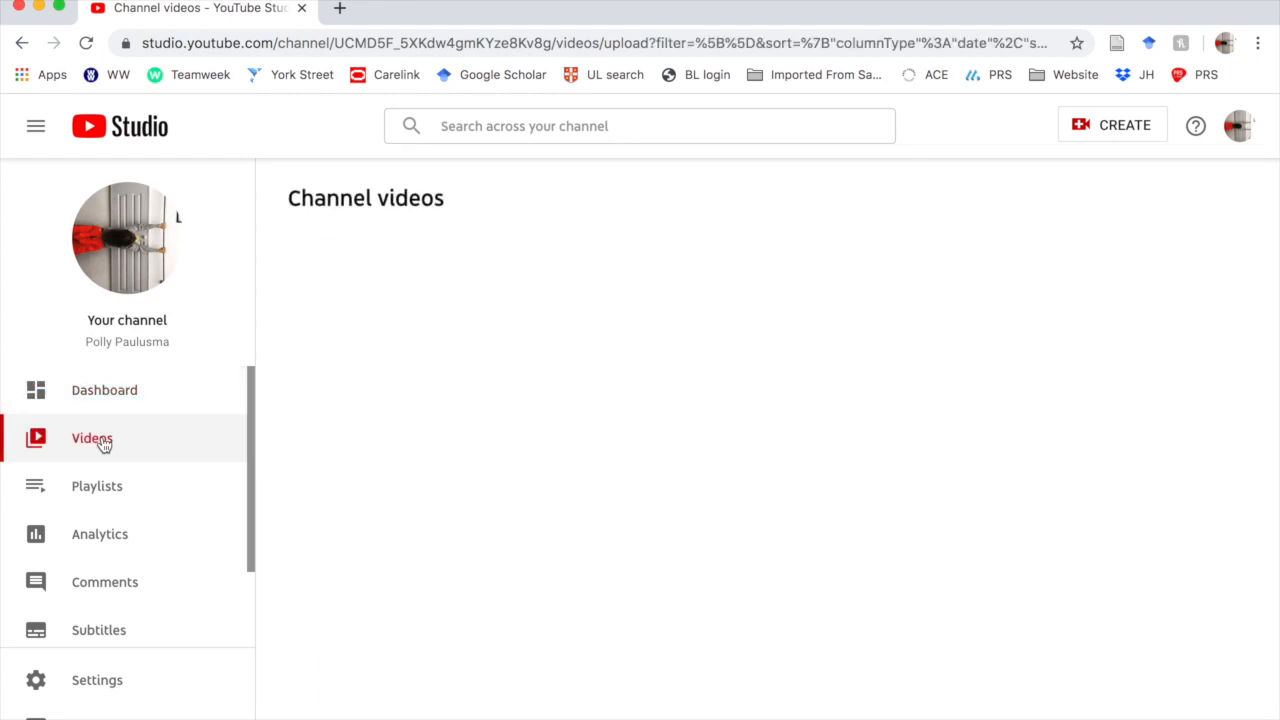
click(91, 438)
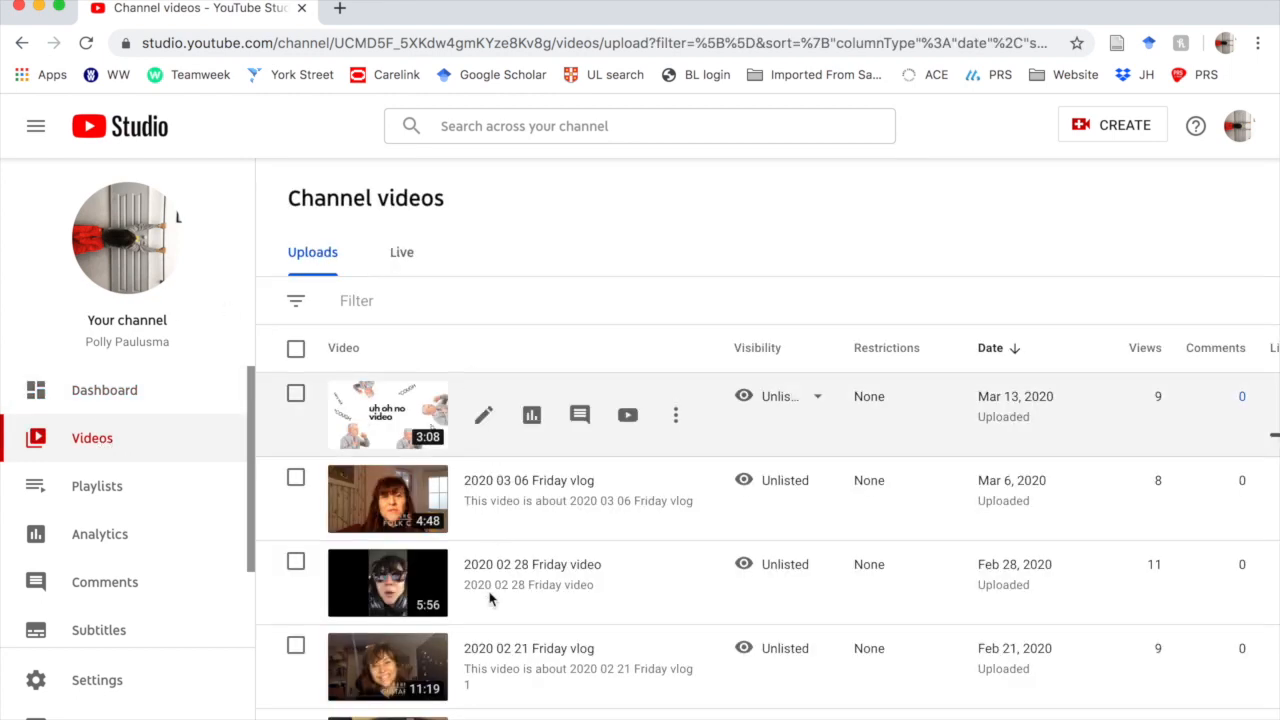
scroll(down, 3)
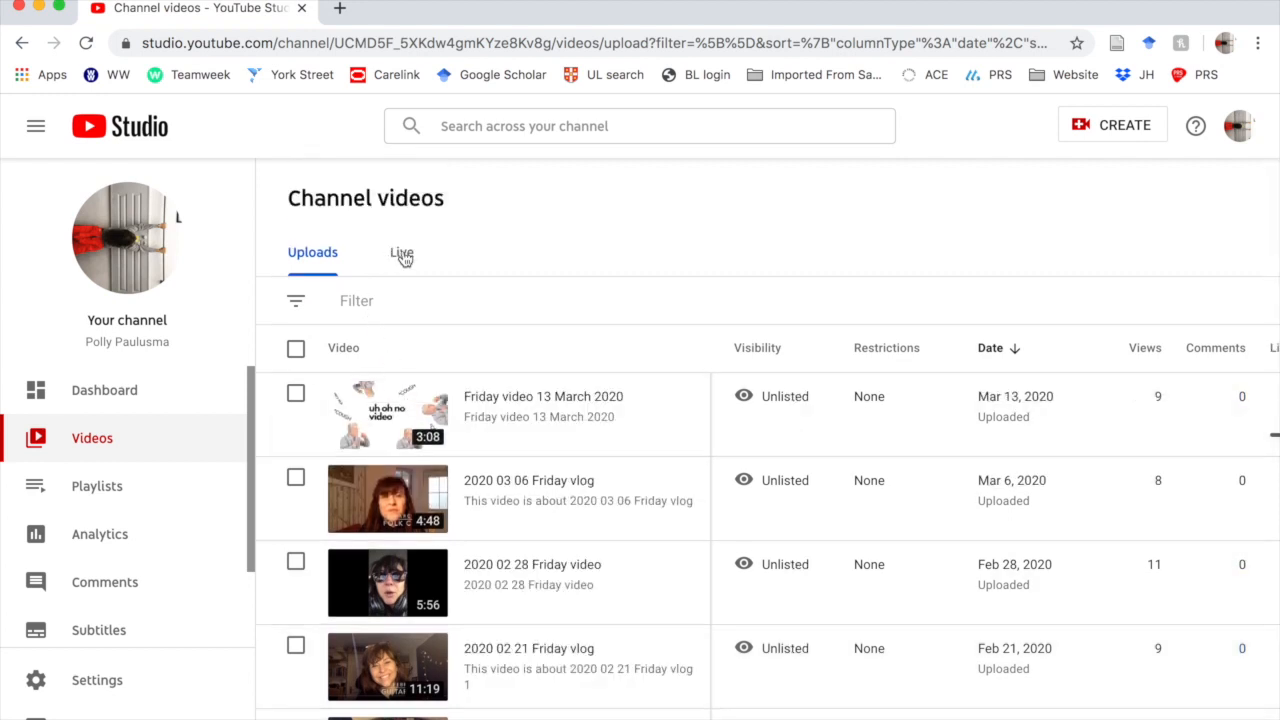
click(401, 252)
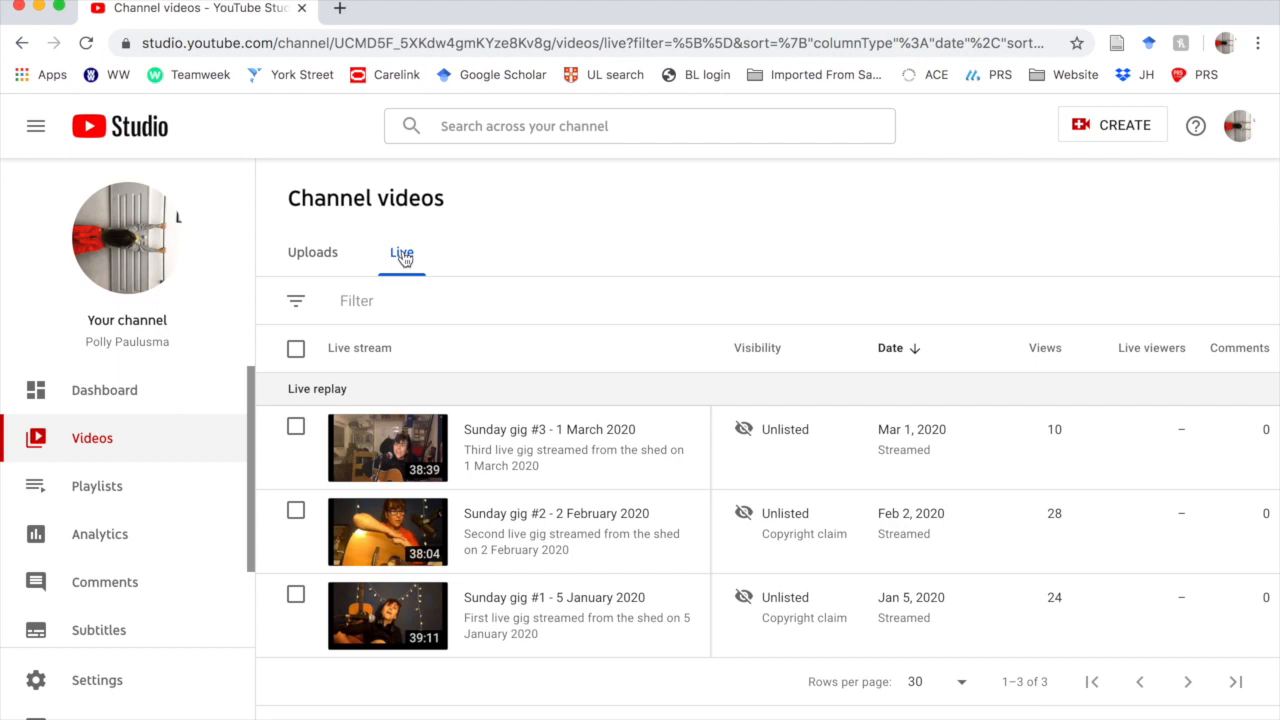
mouse_move(377, 264)
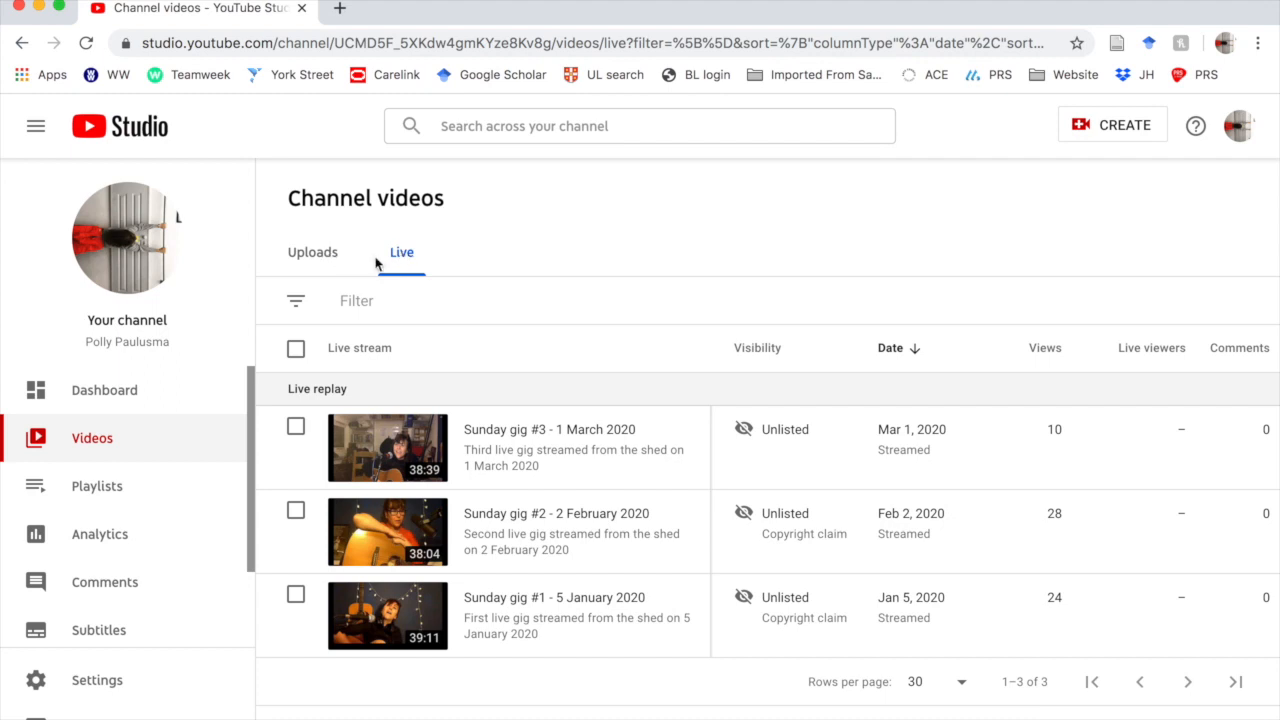
mouse_move(1132, 135)
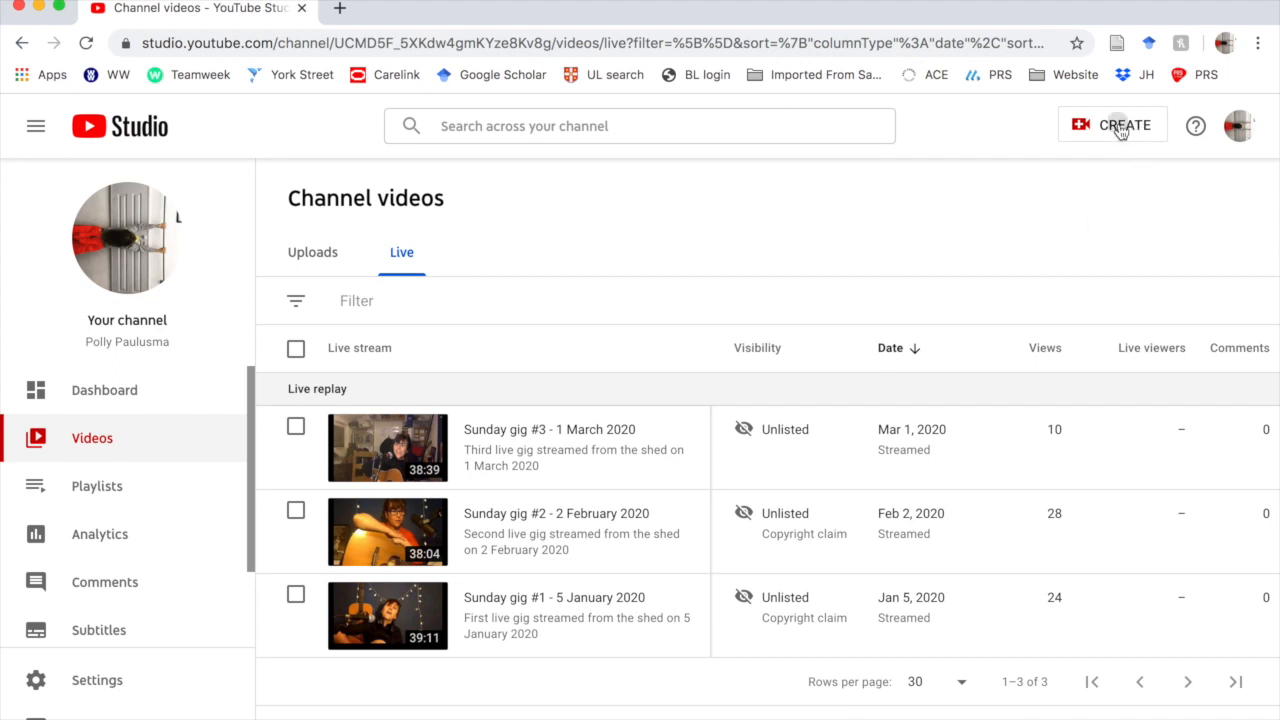
Choose Go live from the CREATE menu in YouTube Studio.
click(1123, 125)
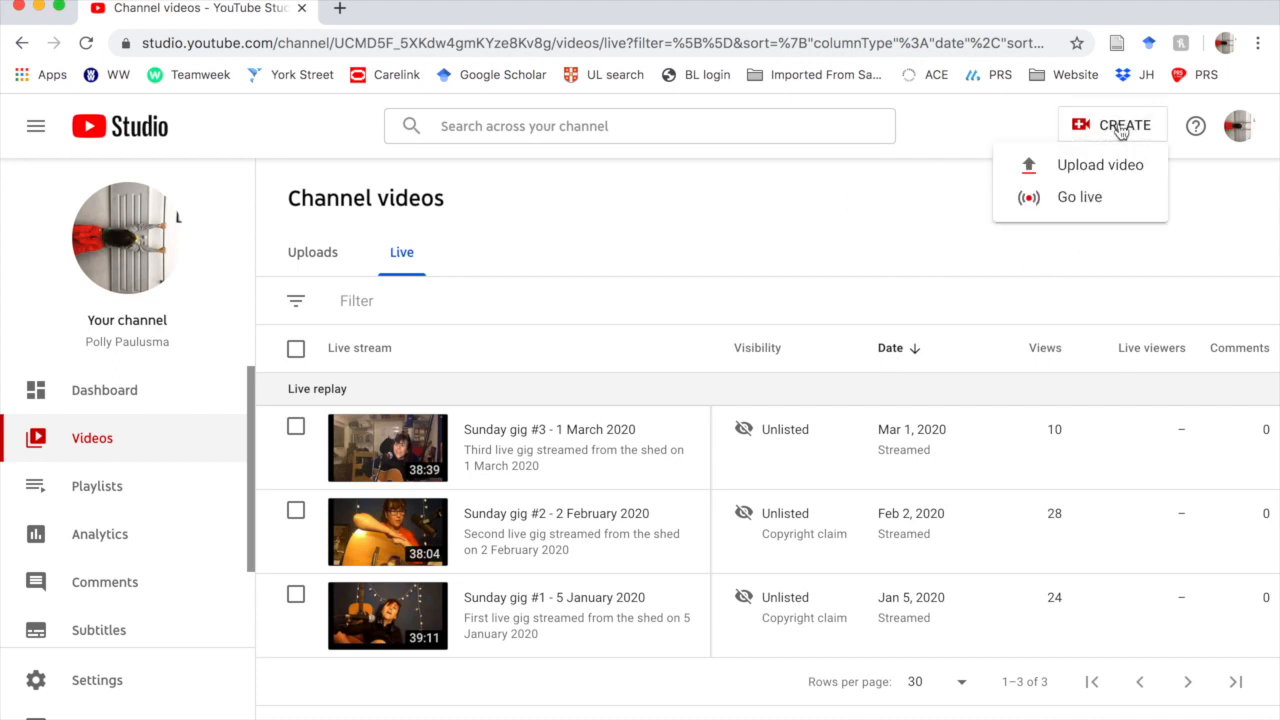
click(1078, 196)
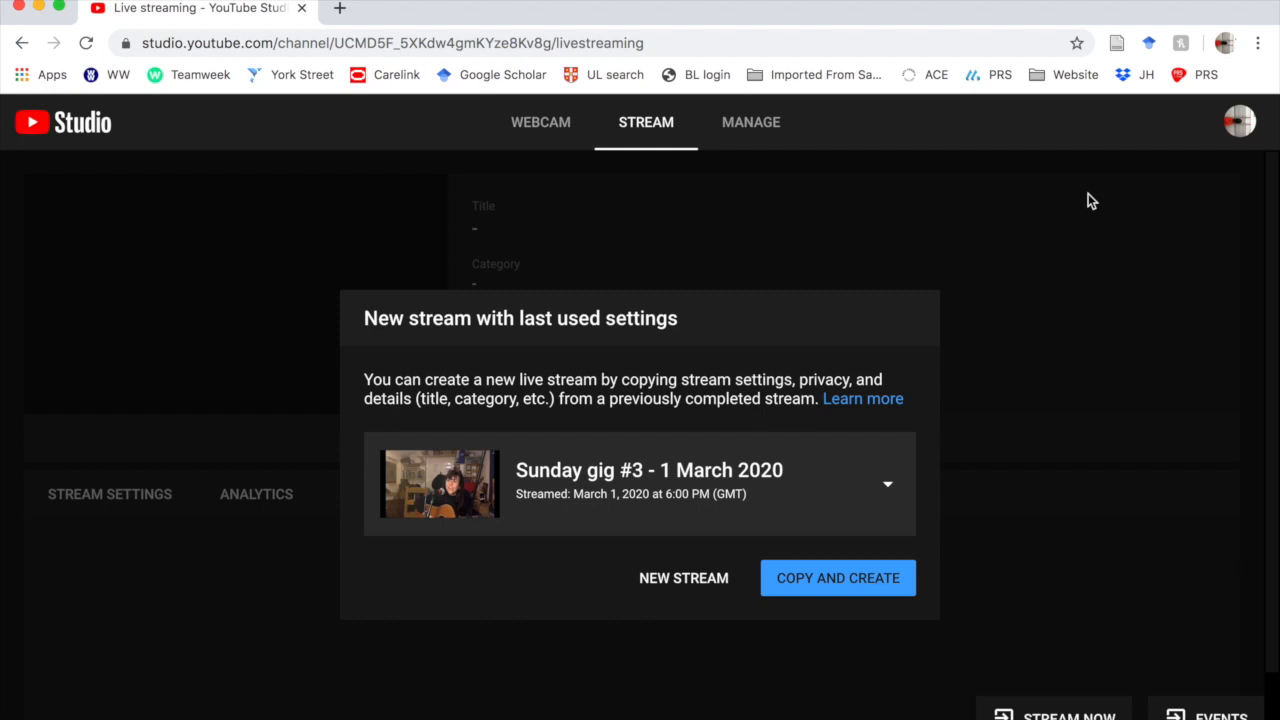
mouse_move(683, 578)
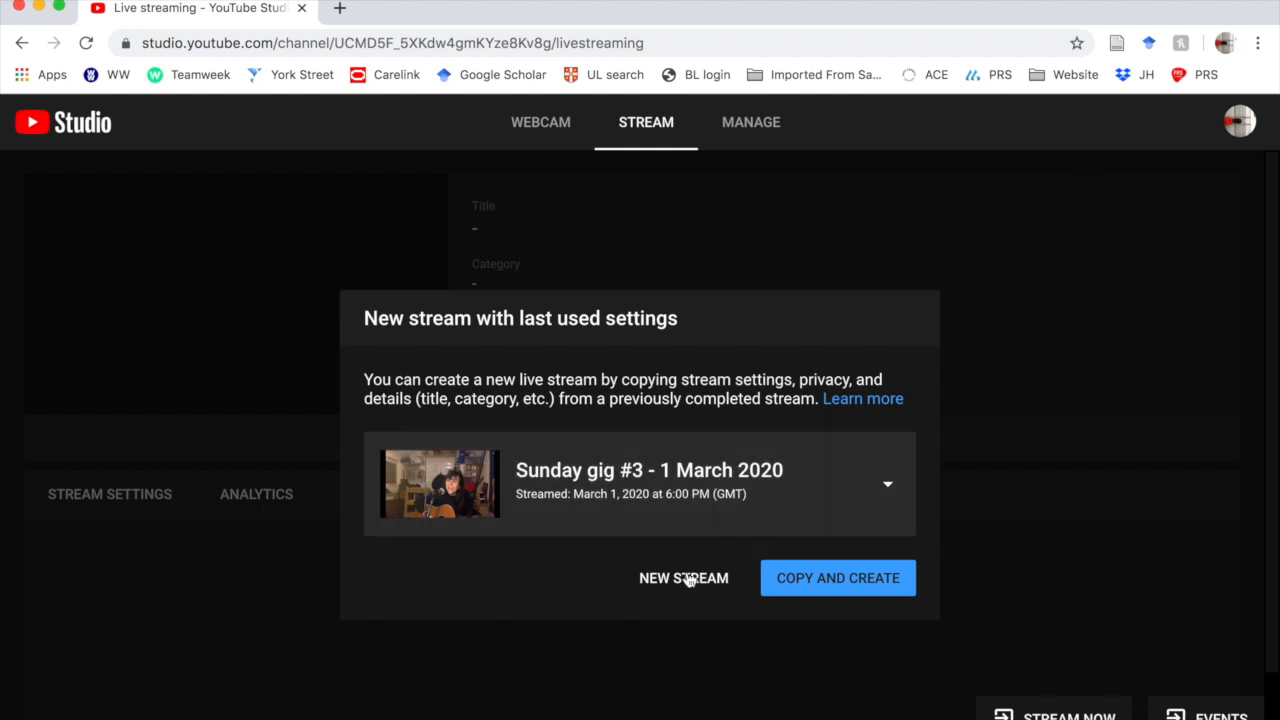
Create a fresh unlisted stream titled 'test gig', with Schedule for later off.
click(682, 577)
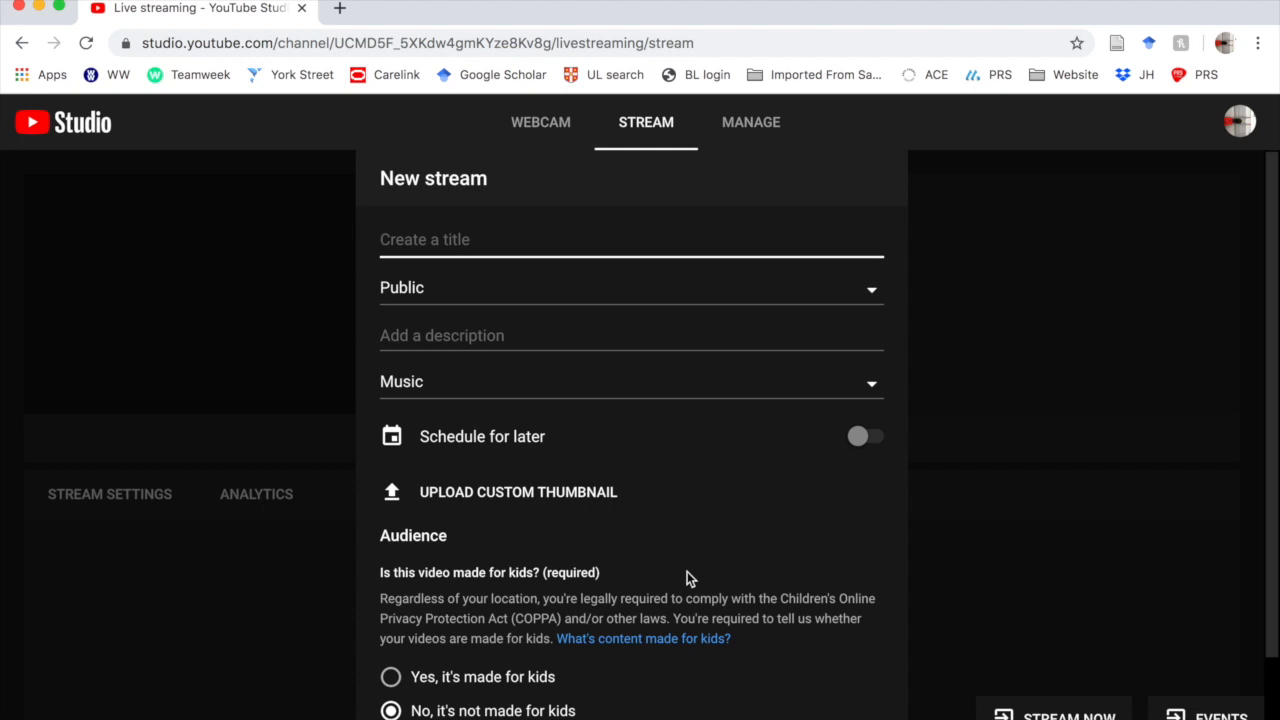
scroll(down, 3)
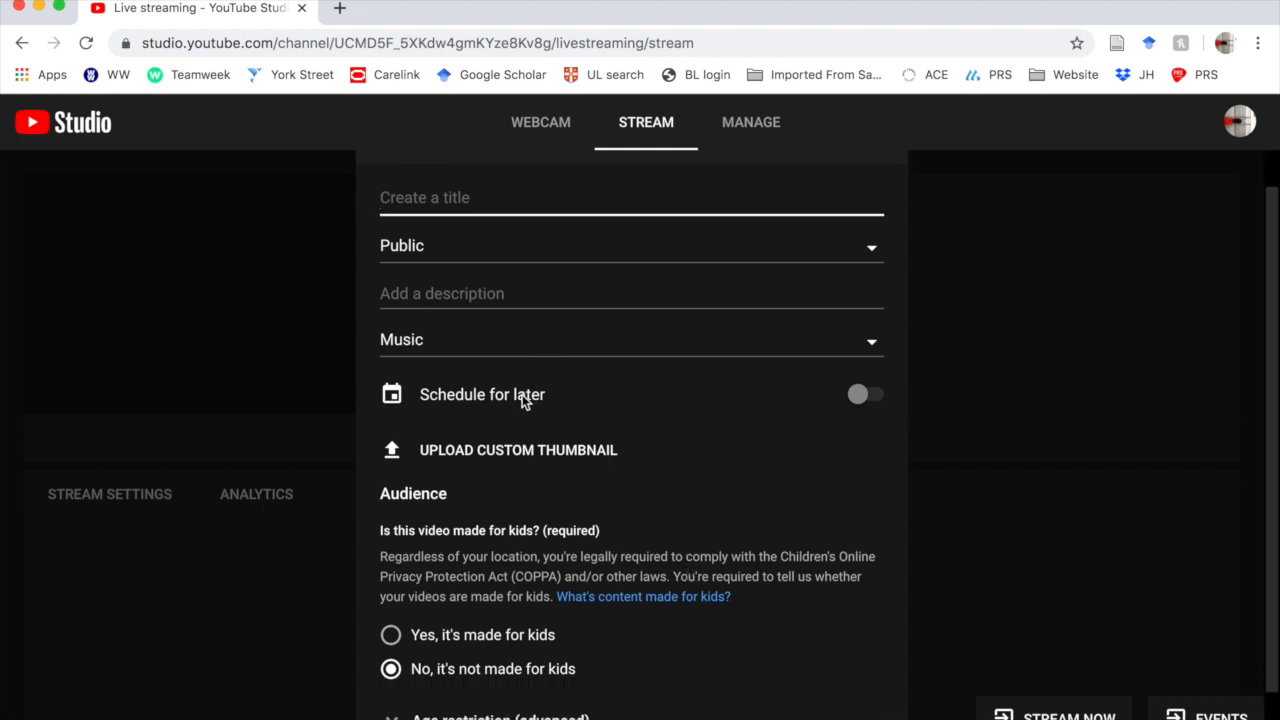
text(s)
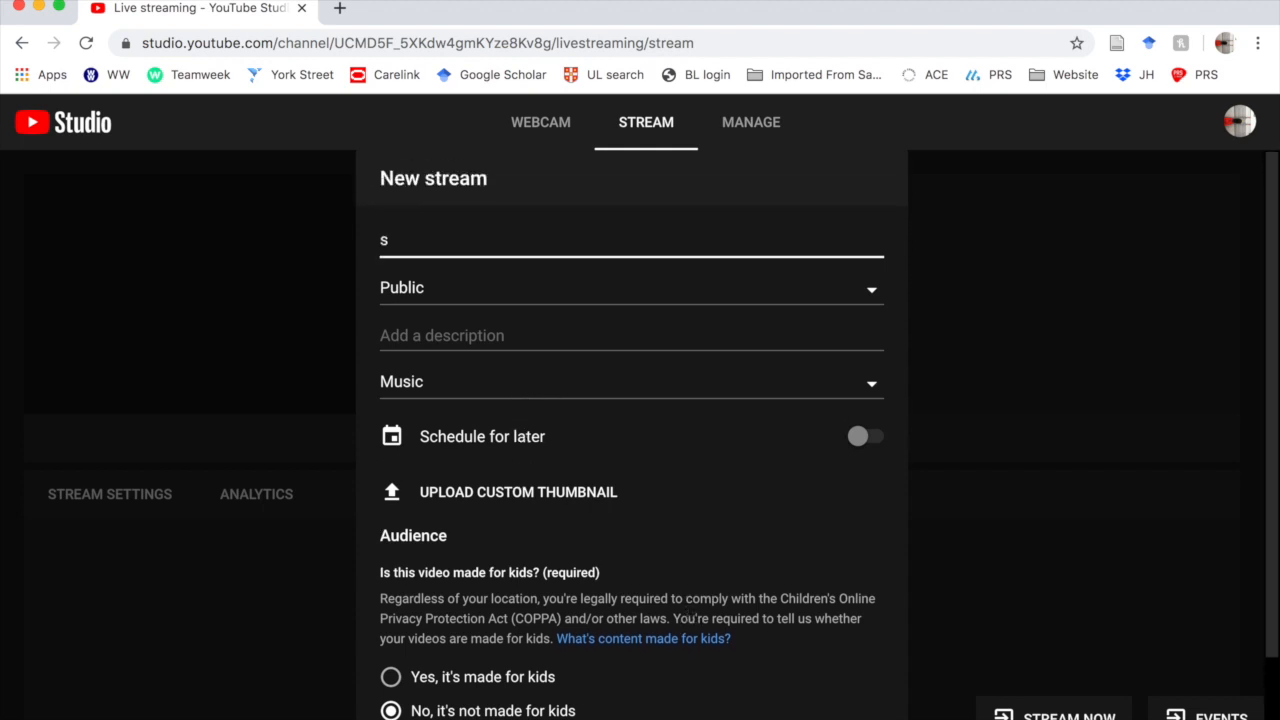
text(test gi)
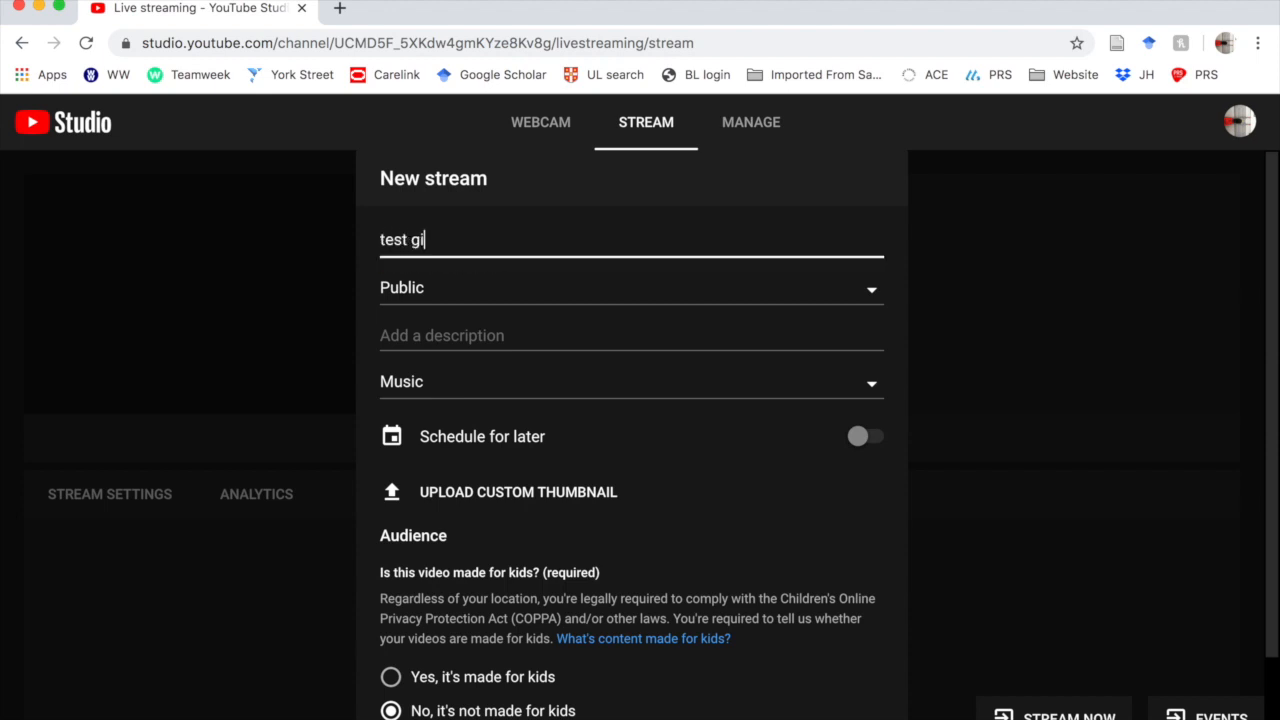
click(631, 288)
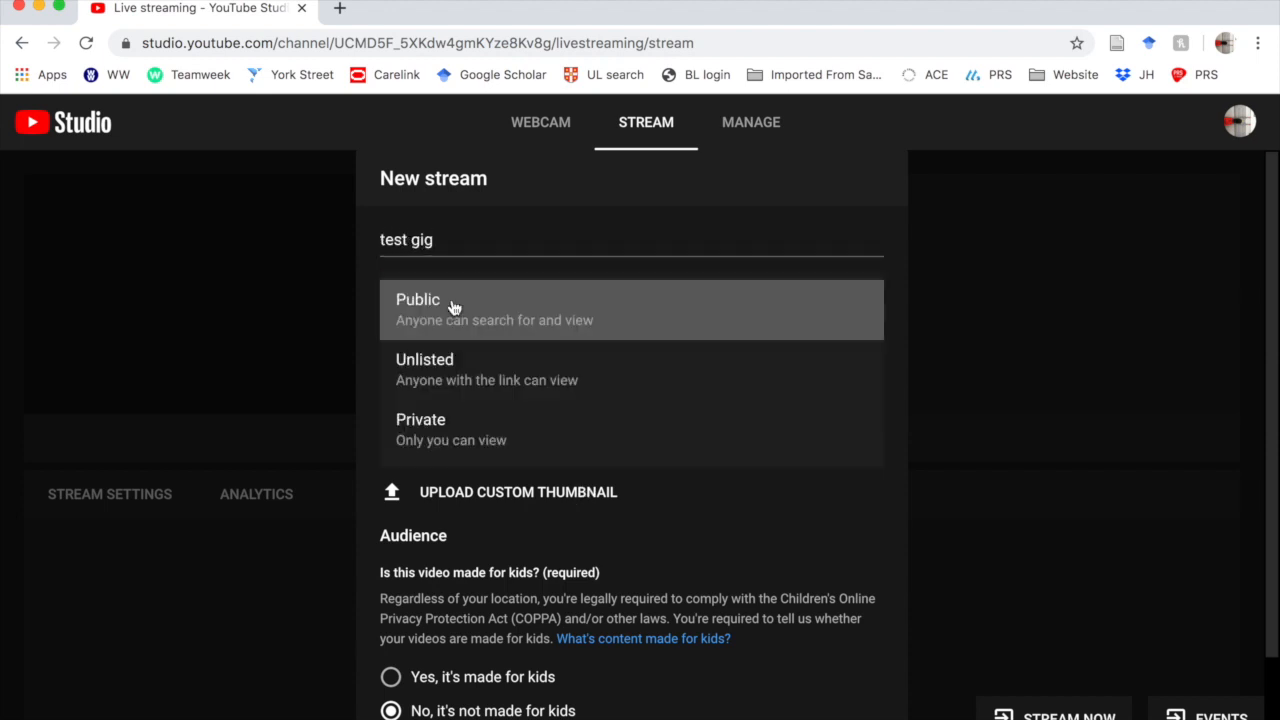
click(425, 369)
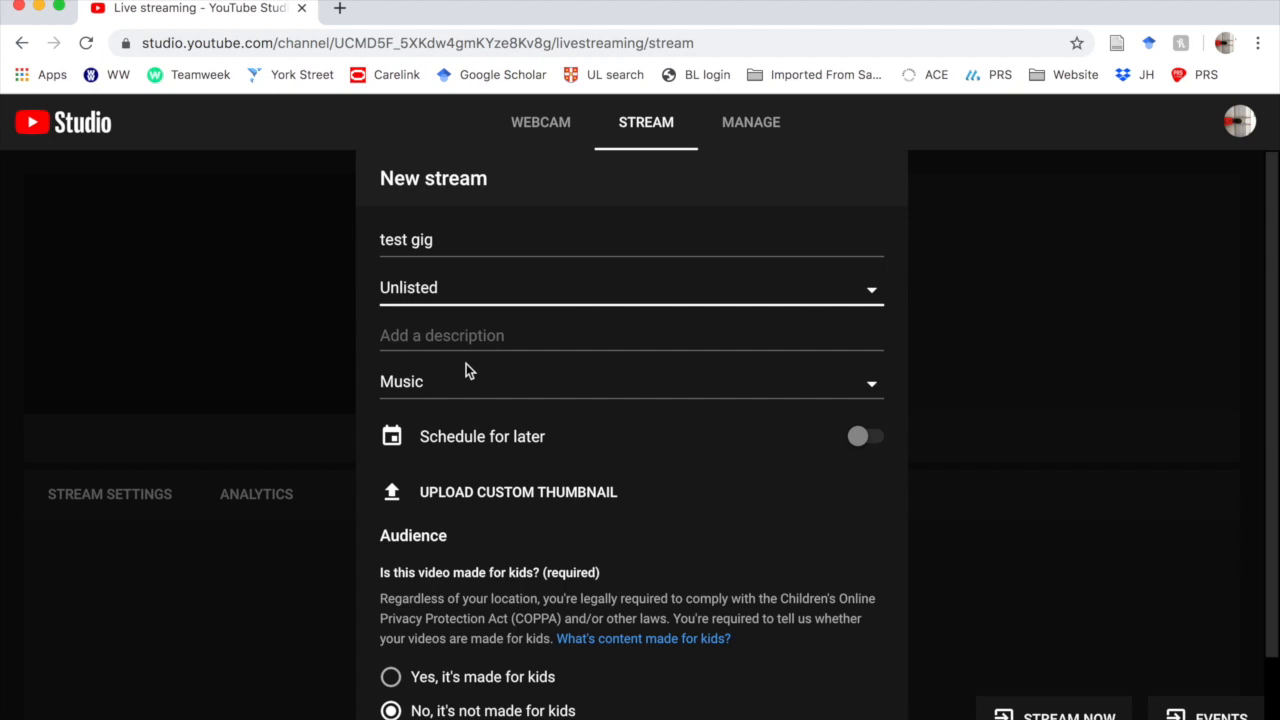
scroll(down, 3)
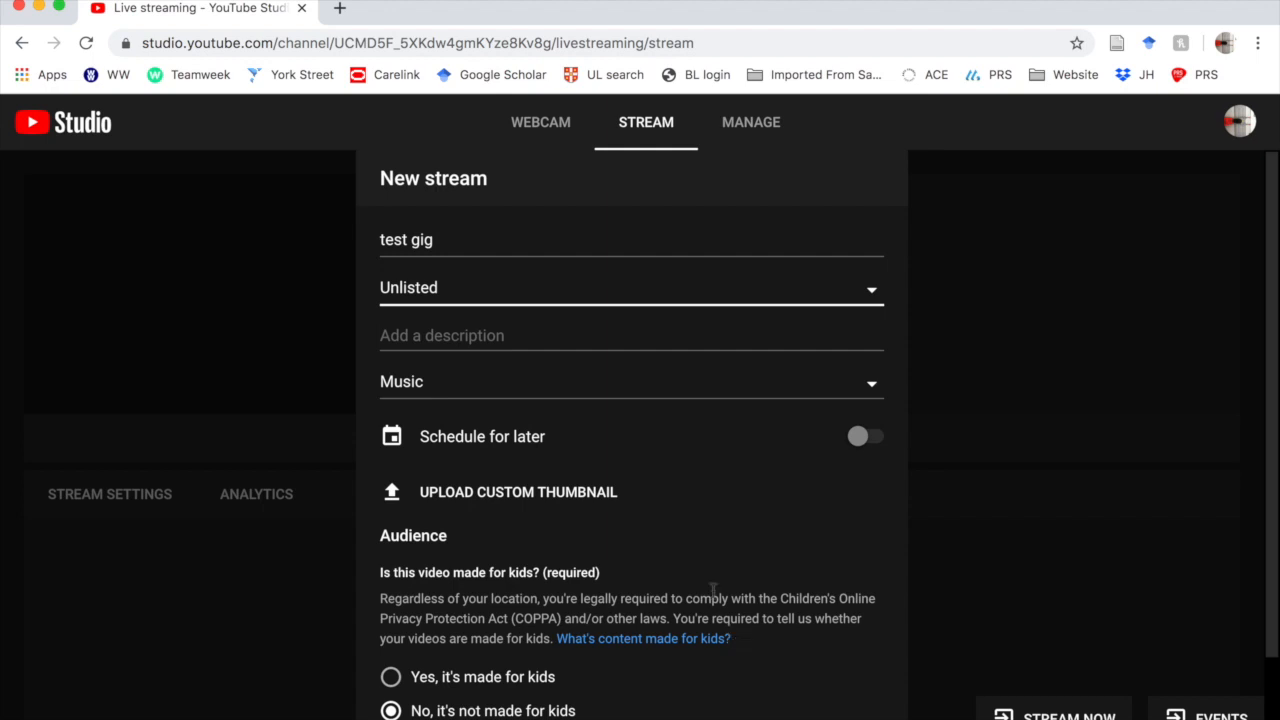
mouse_move(861, 417)
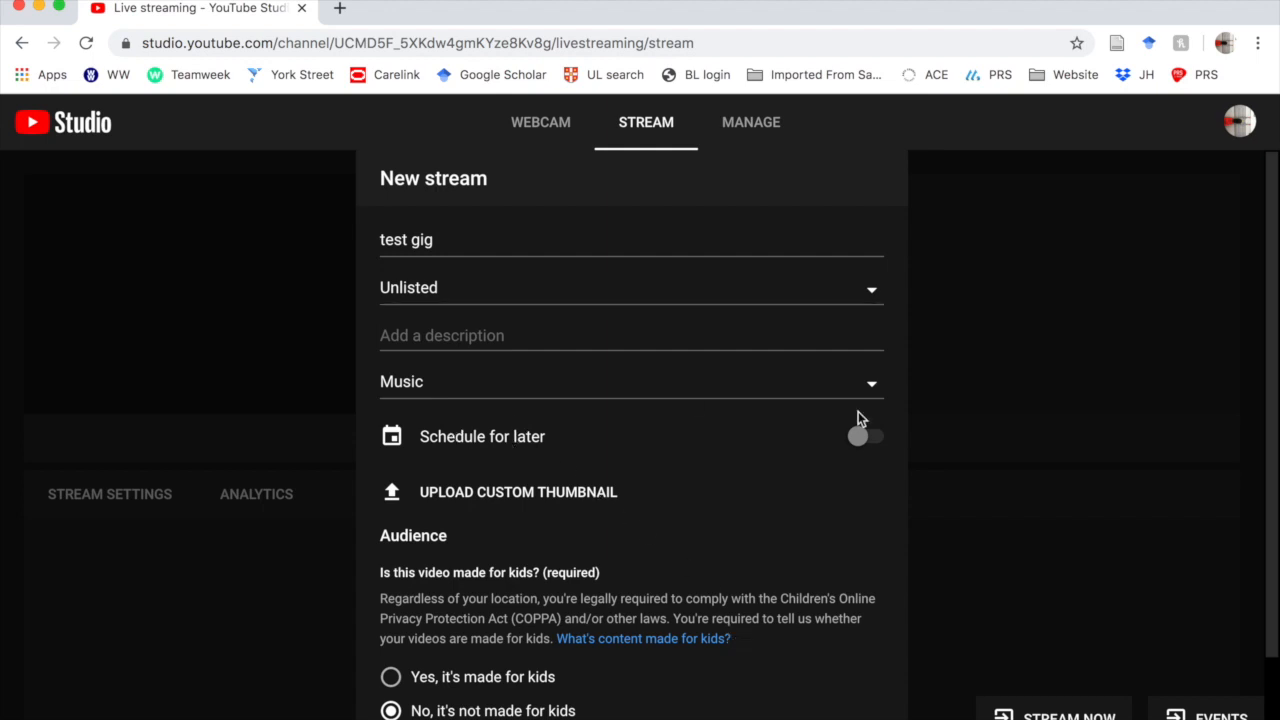
click(865, 435)
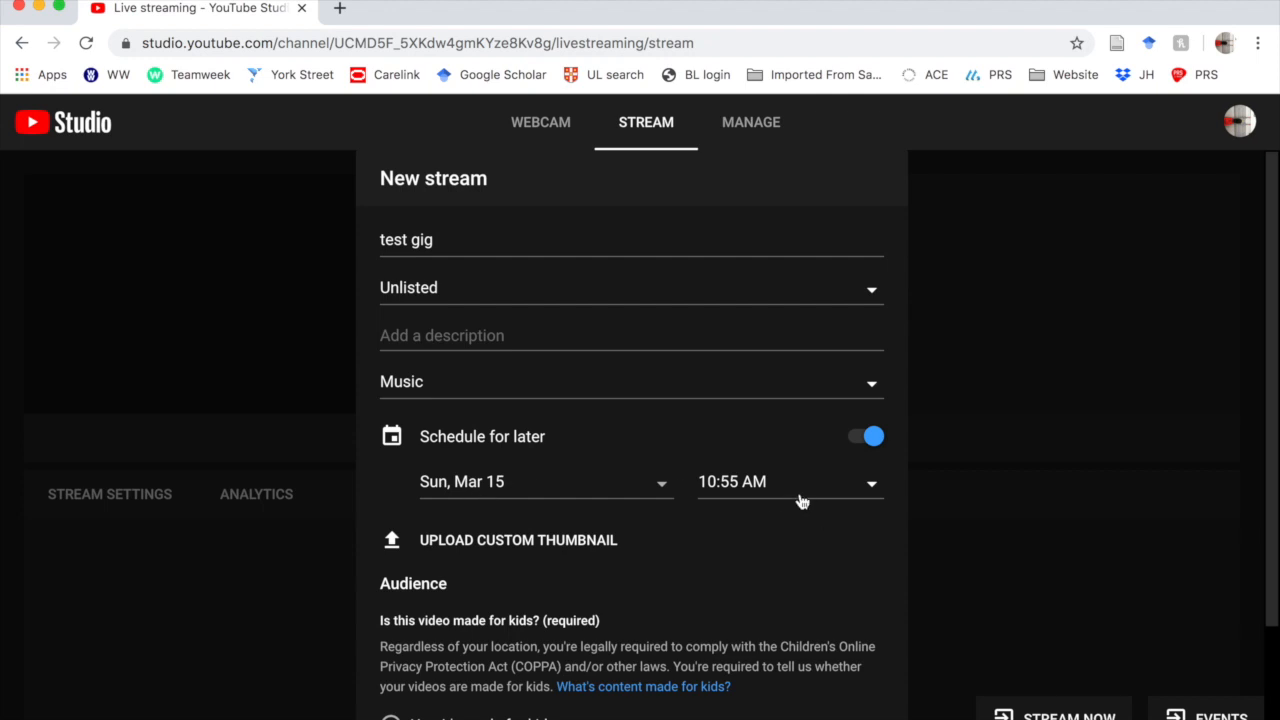
click(865, 436)
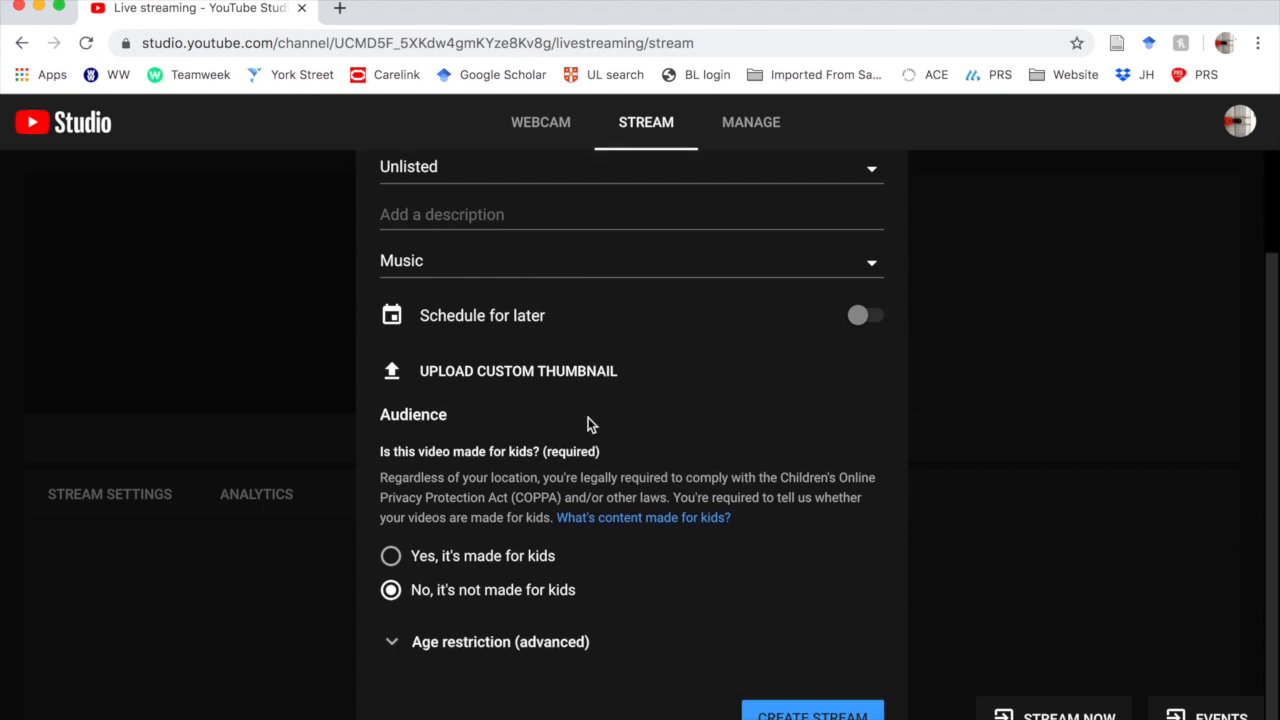
click(750, 122)
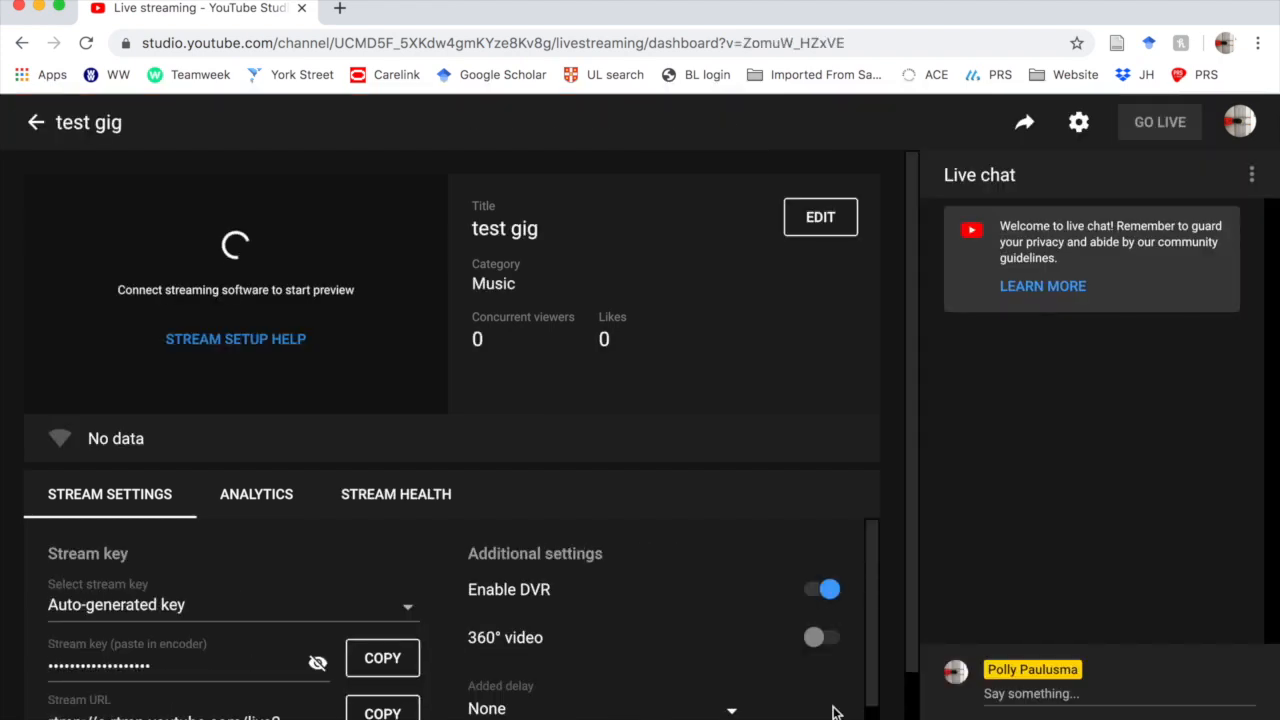
scroll(down, 3)
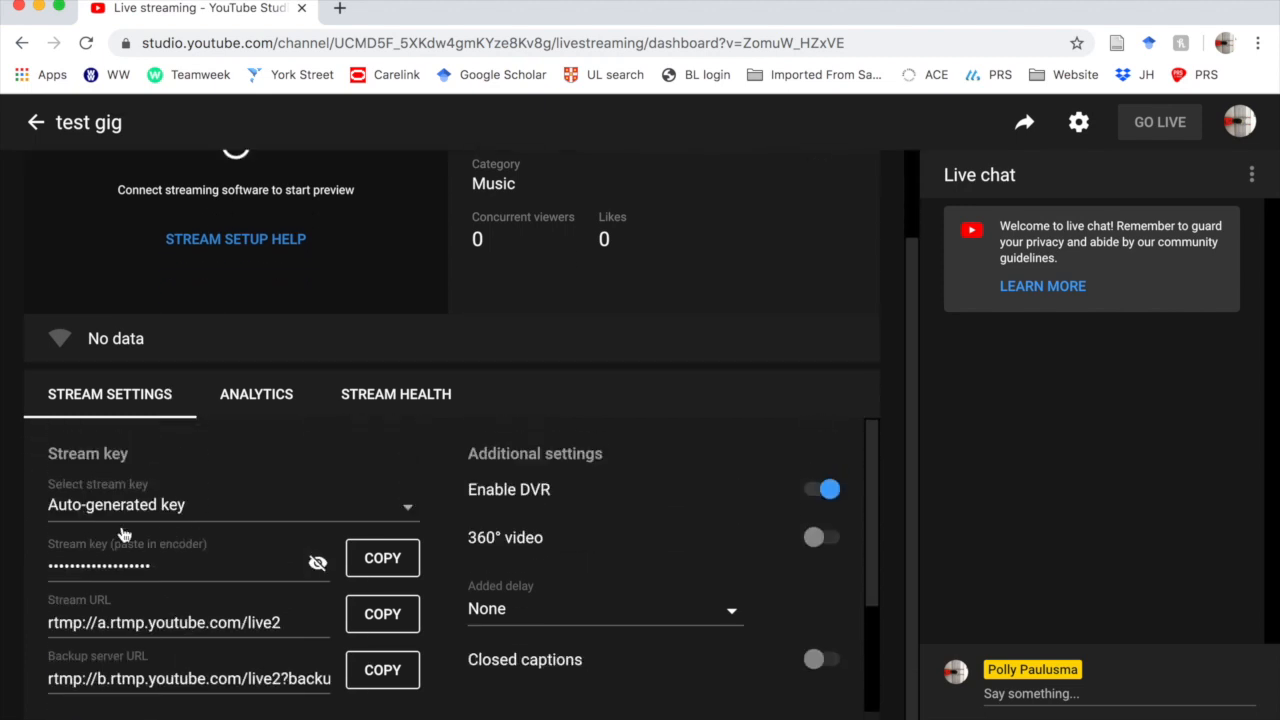
mouse_move(318, 563)
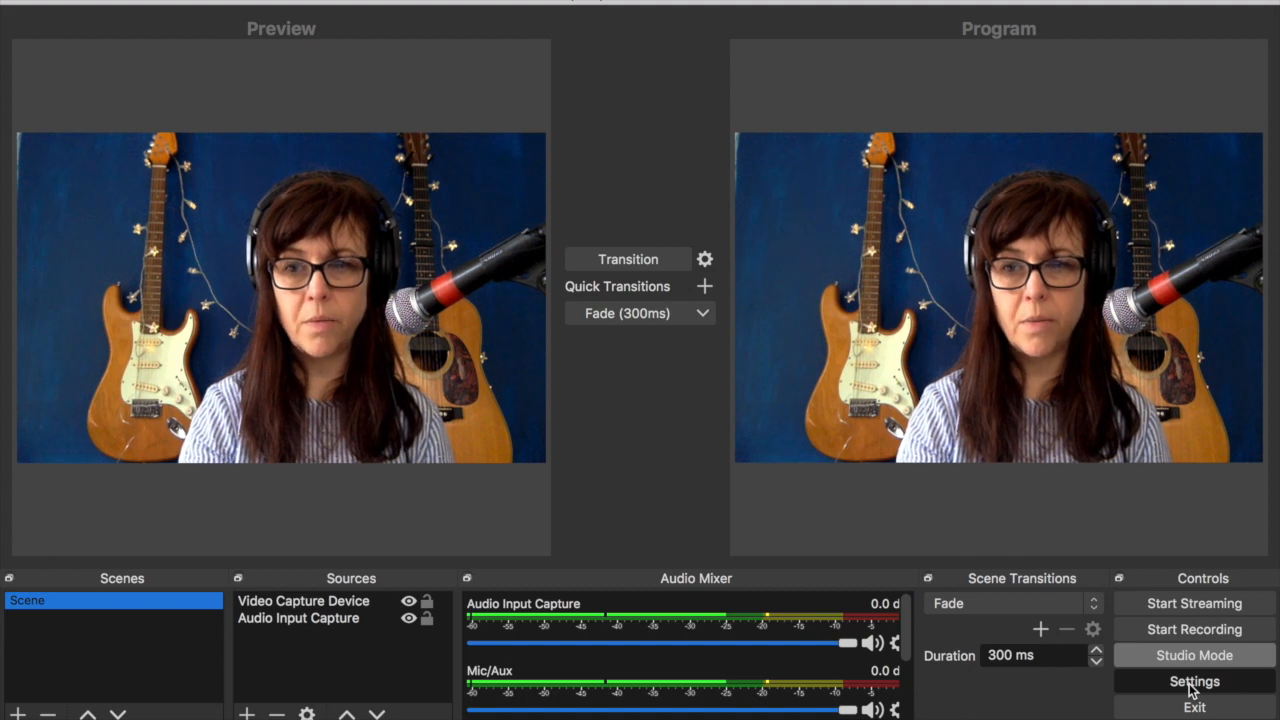
click(1189, 681)
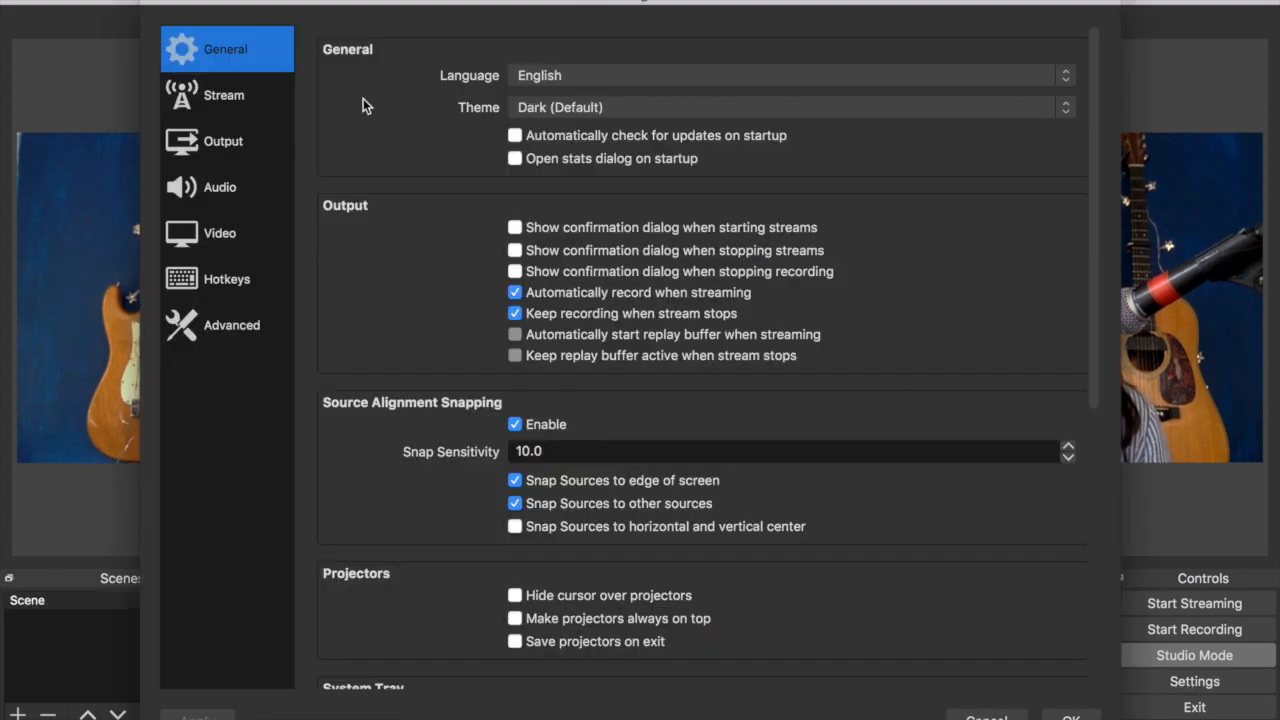
mouse_move(228, 95)
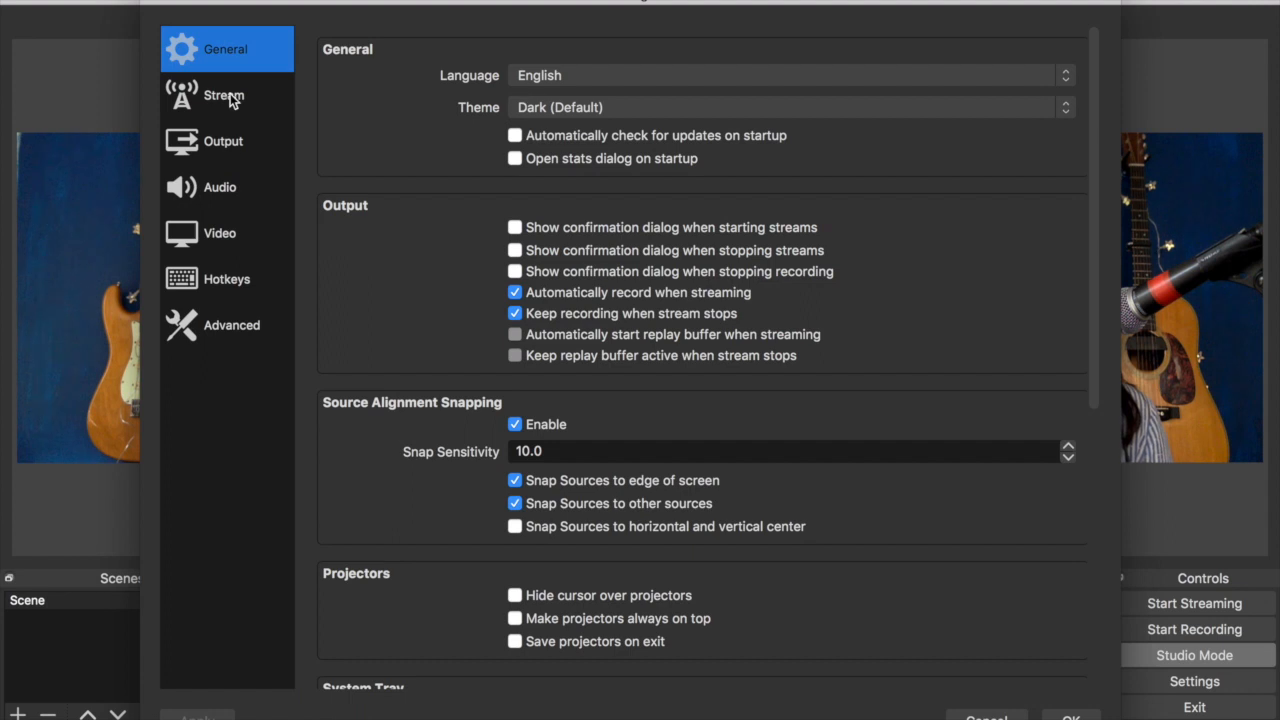
click(223, 95)
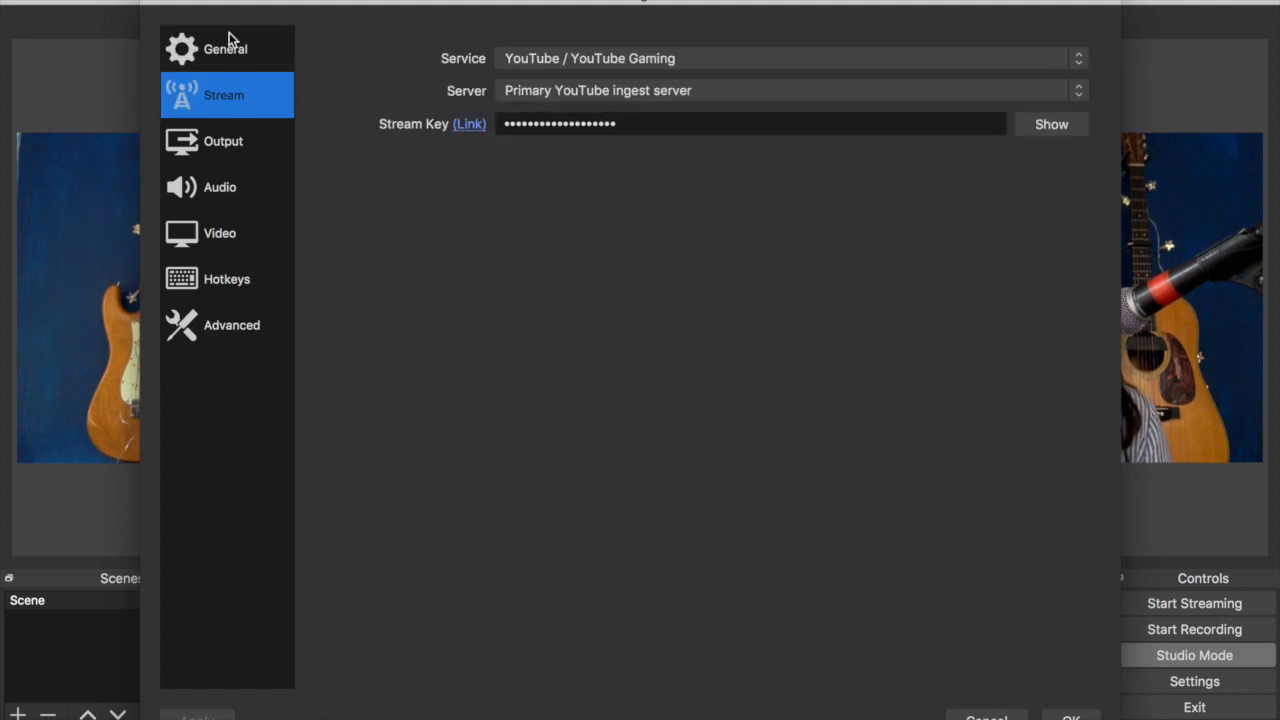
mouse_move(237, 95)
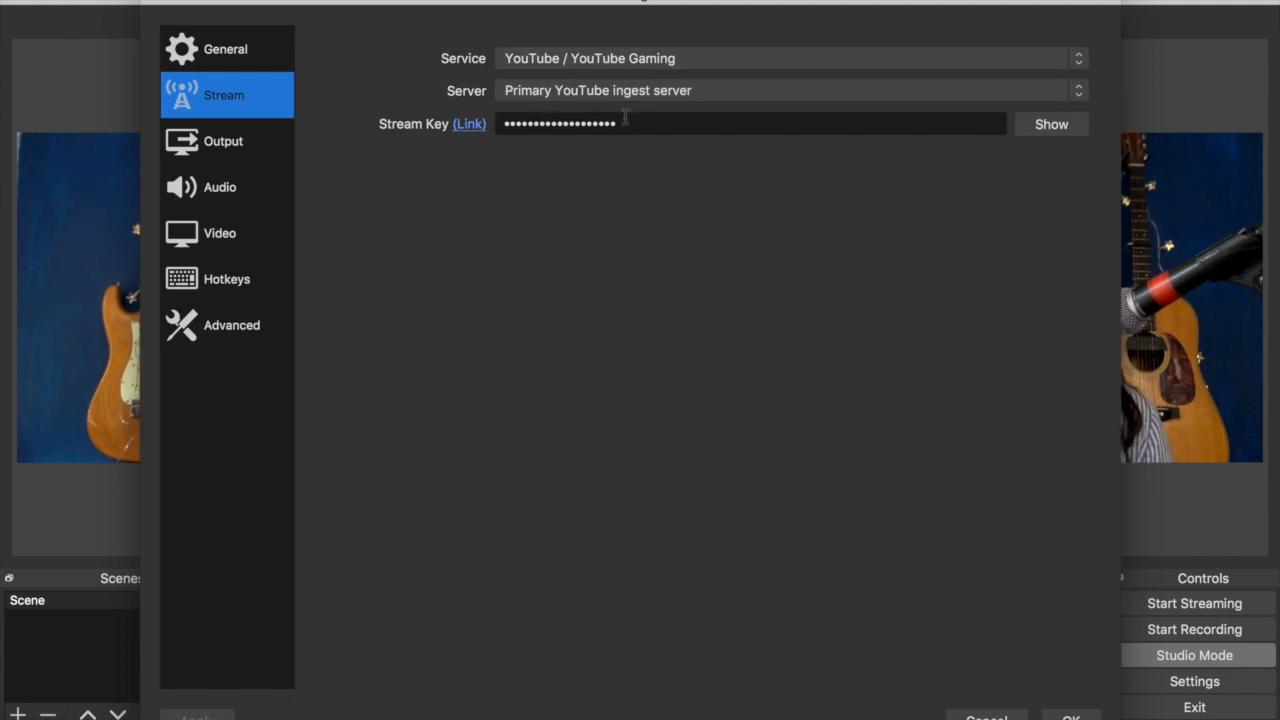
mouse_move(508, 28)
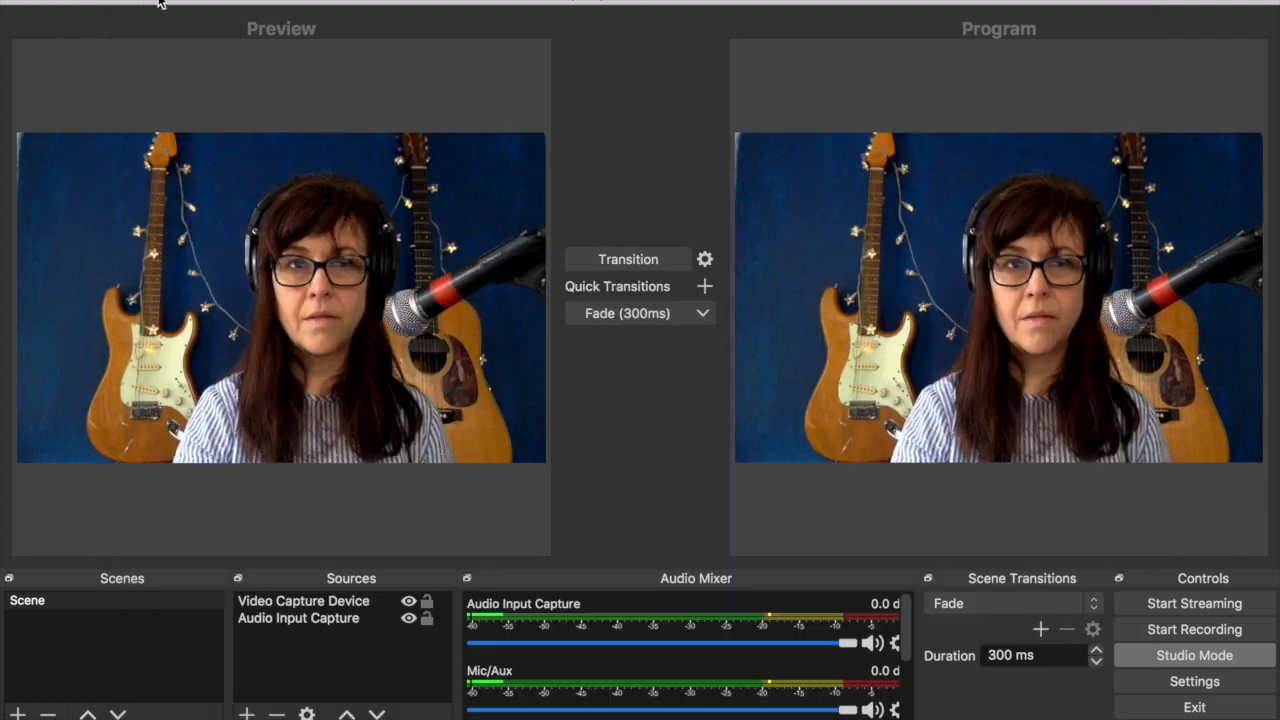
click(28, 600)
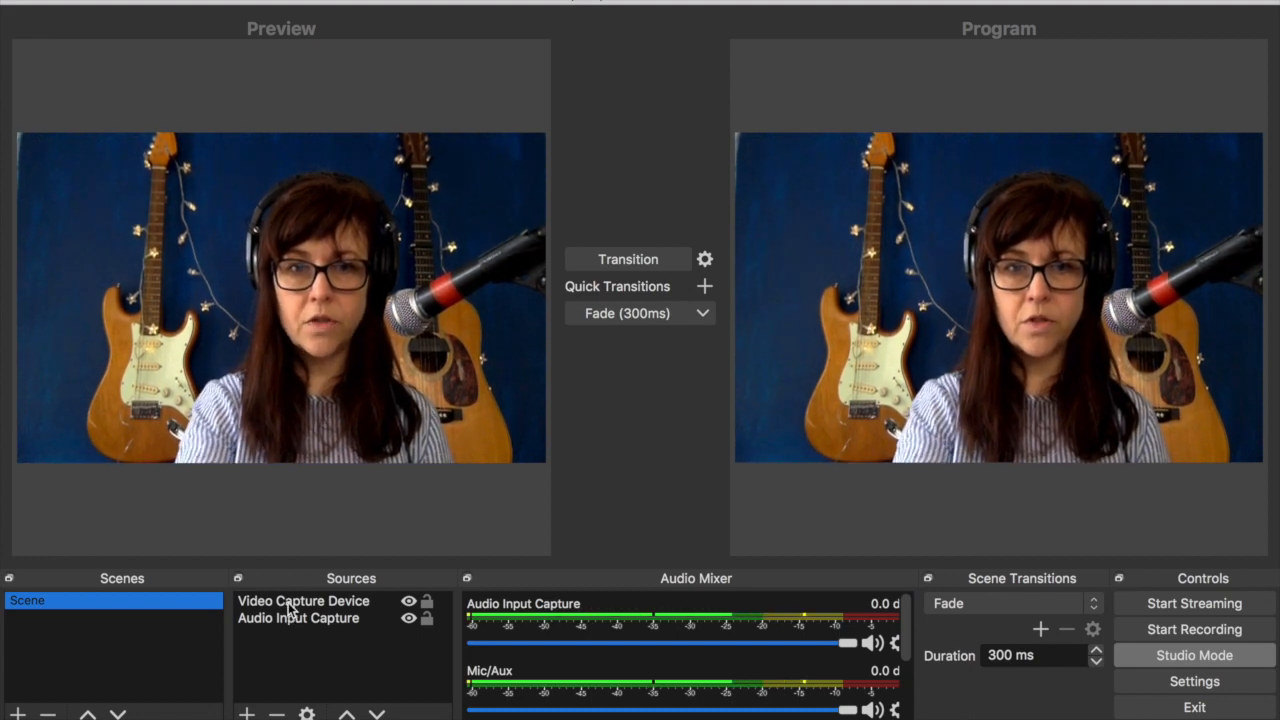
click(303, 601)
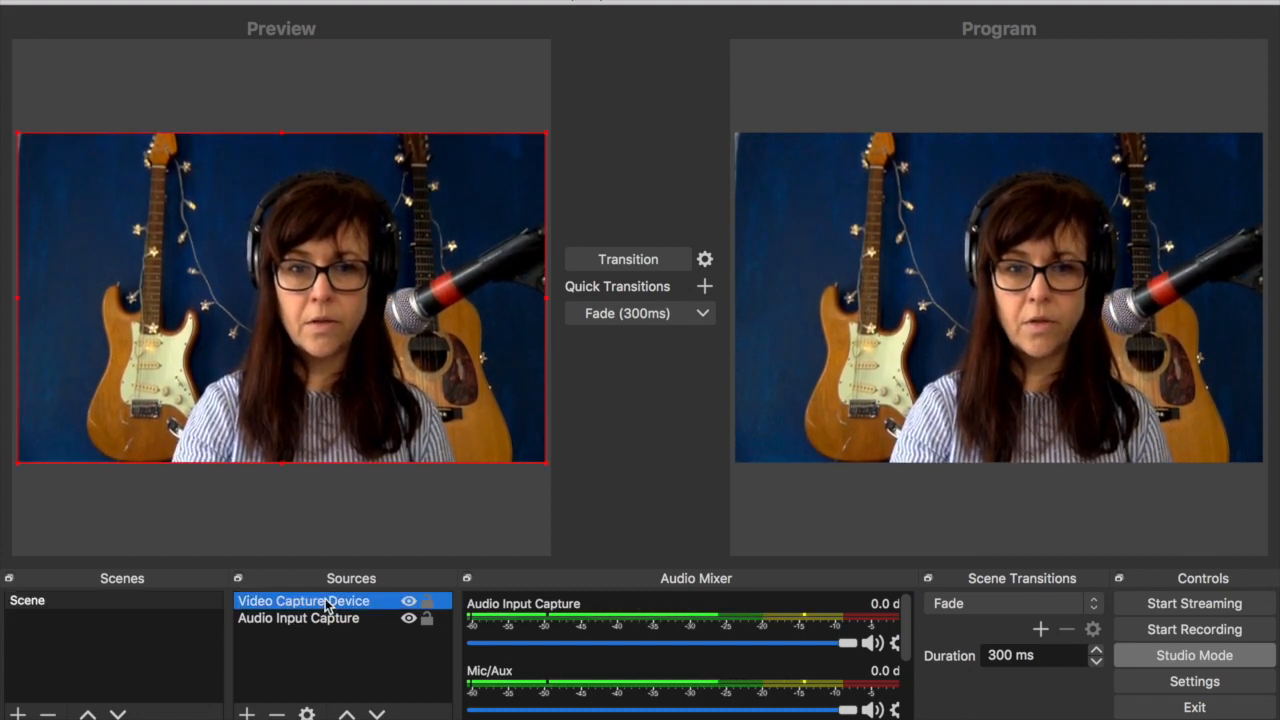
double_click(303, 601)
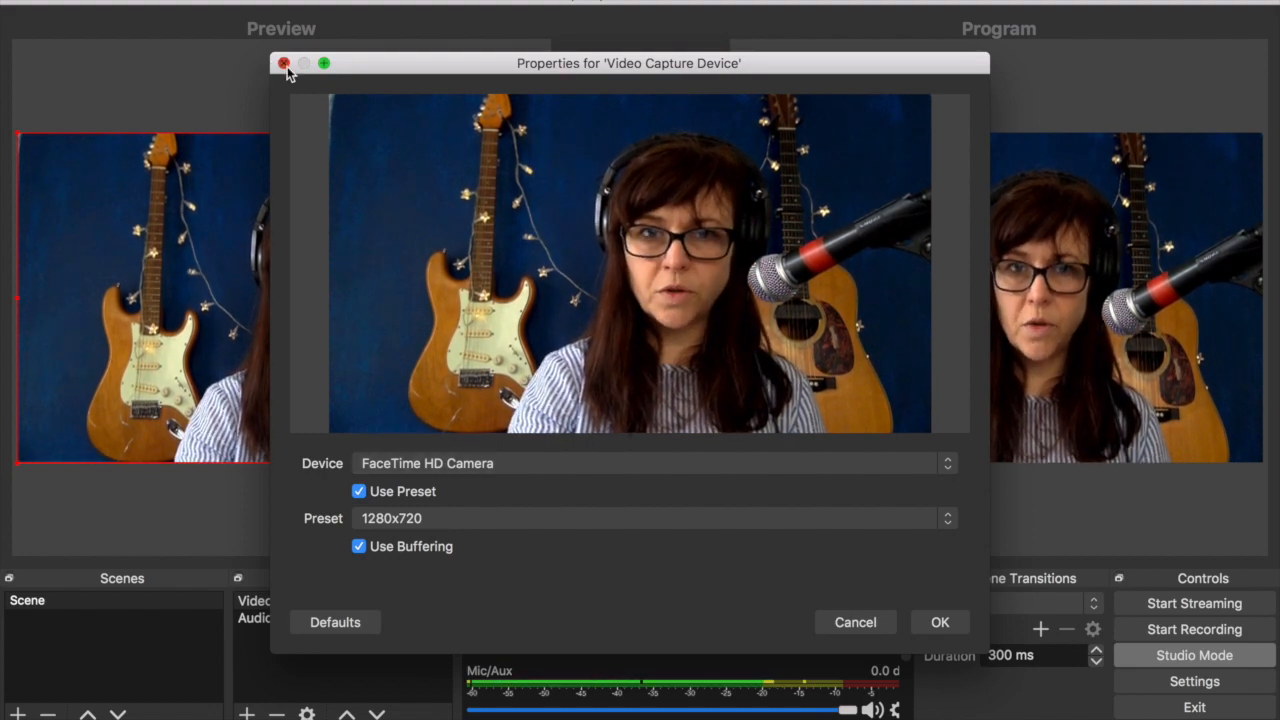
click(286, 63)
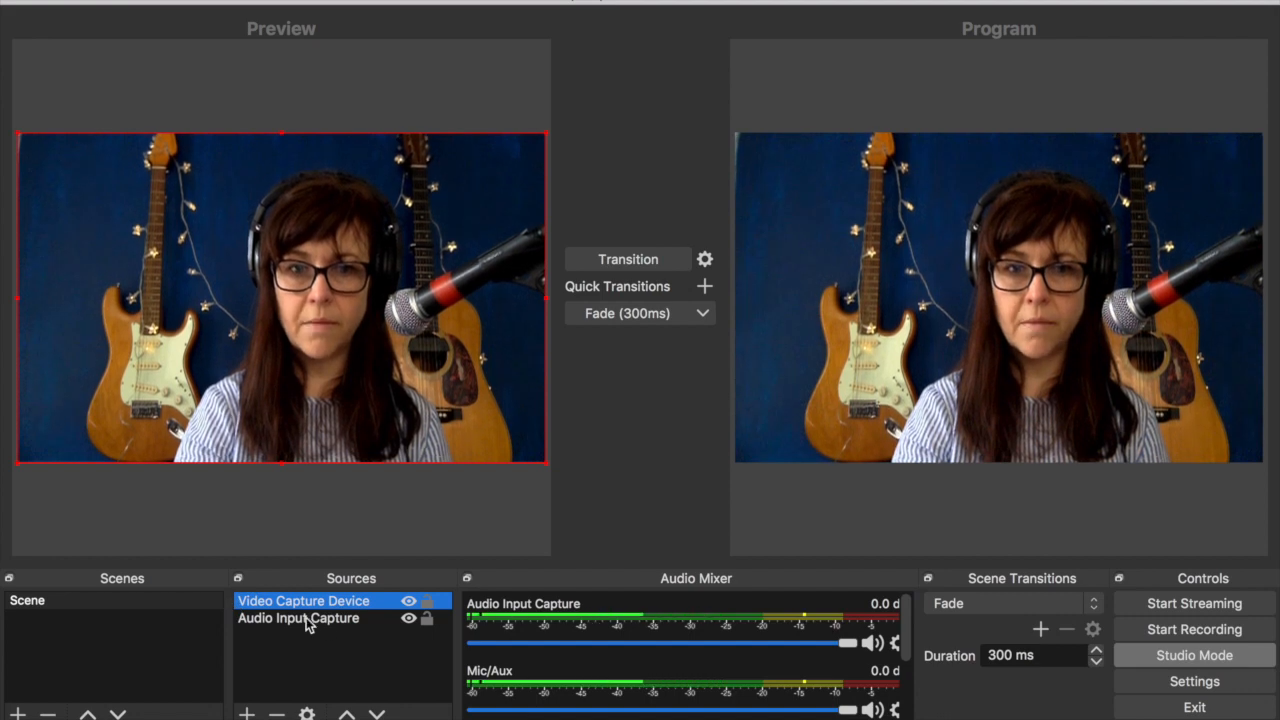
click(299, 618)
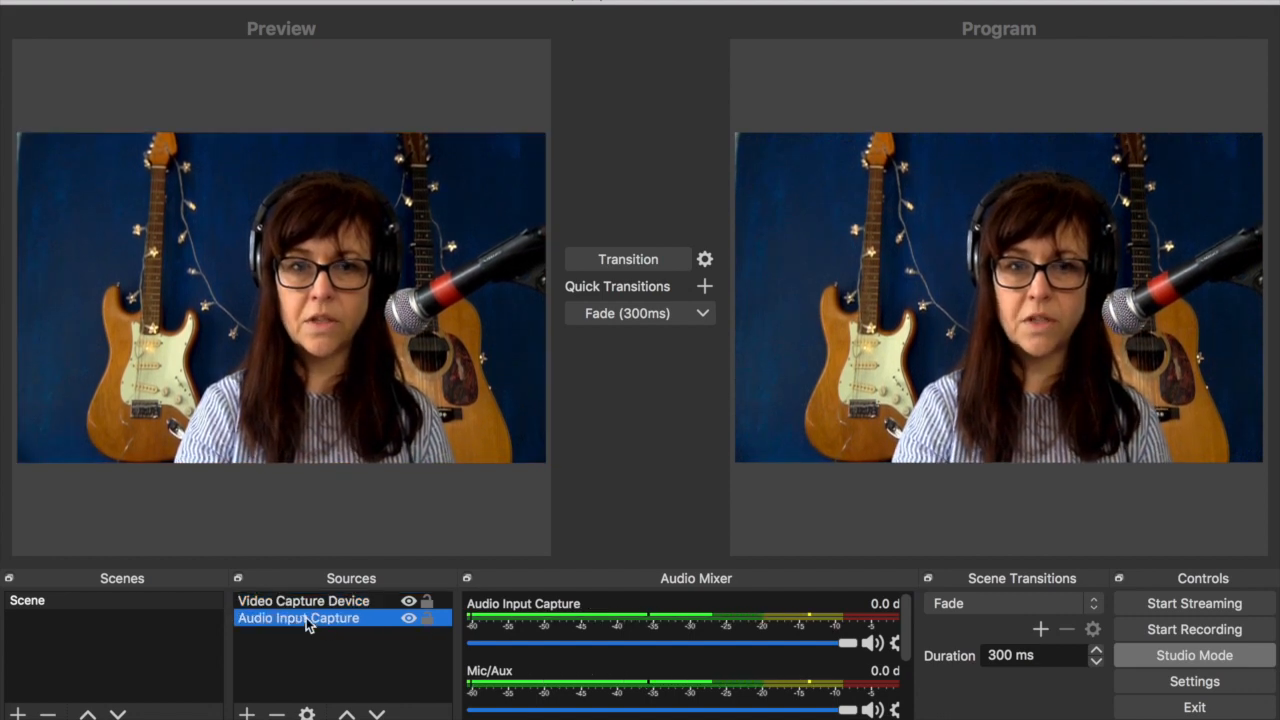
double_click(298, 617)
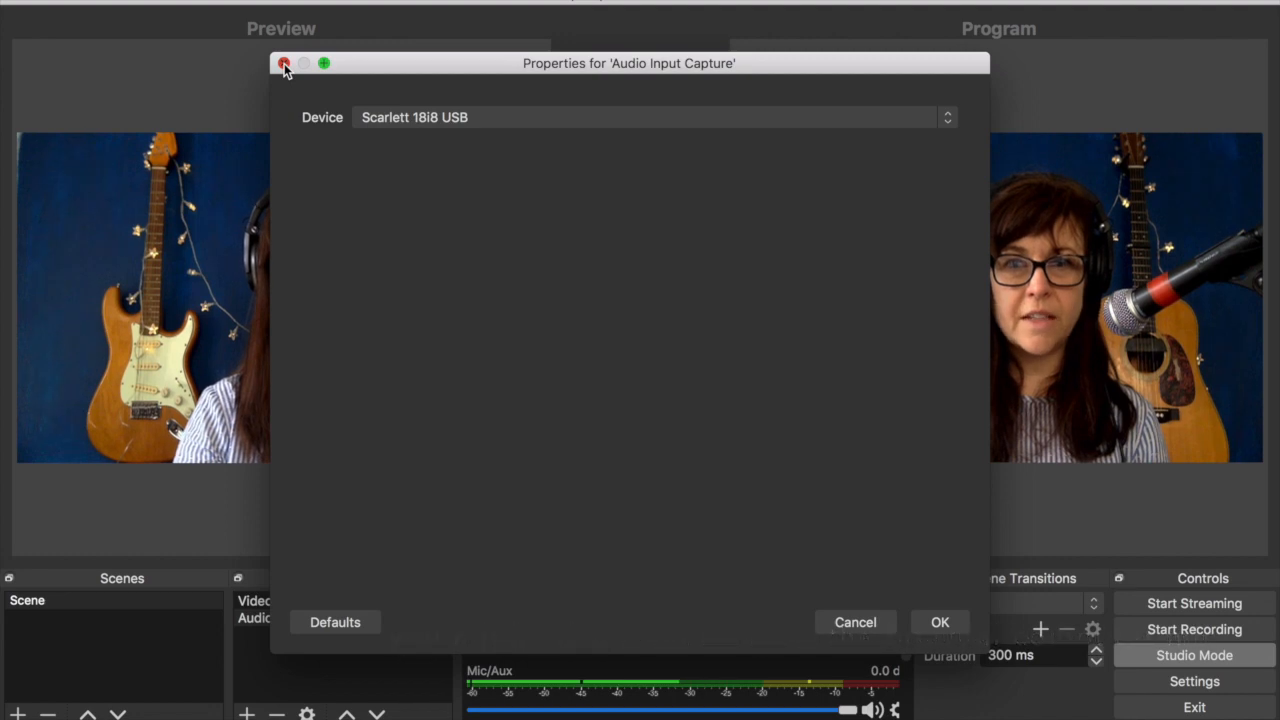
click(286, 65)
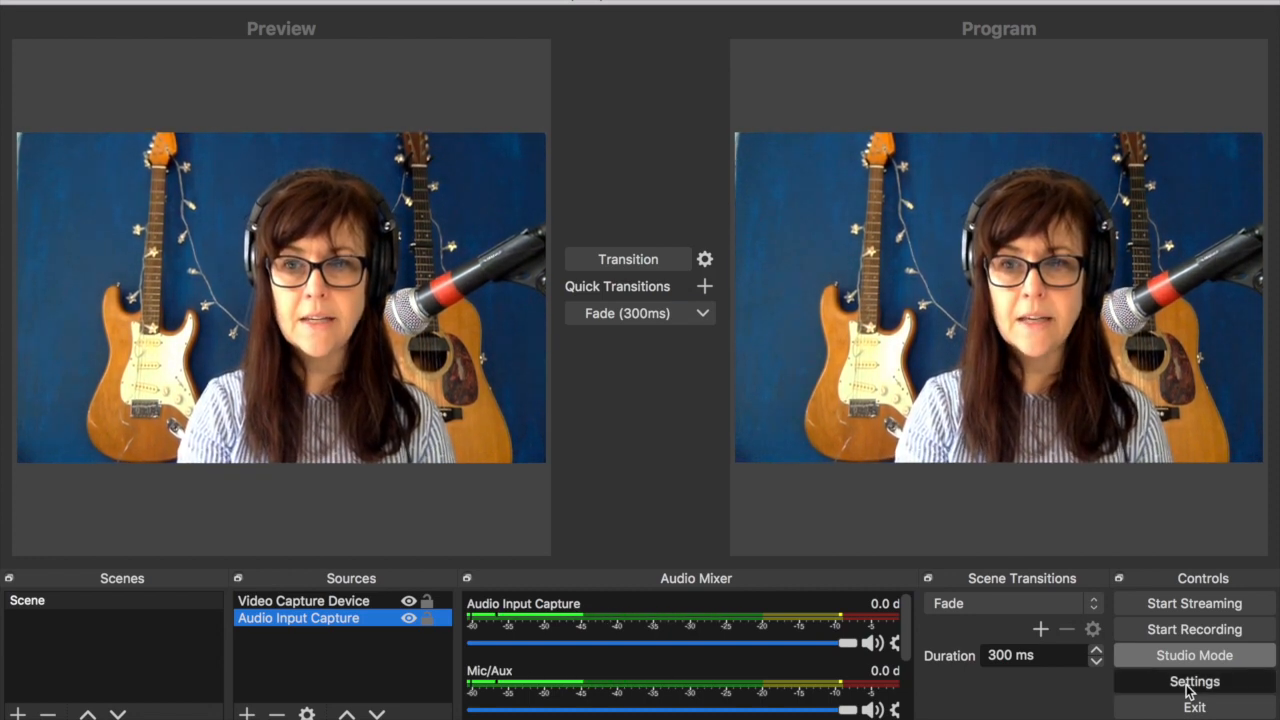
click(1194, 681)
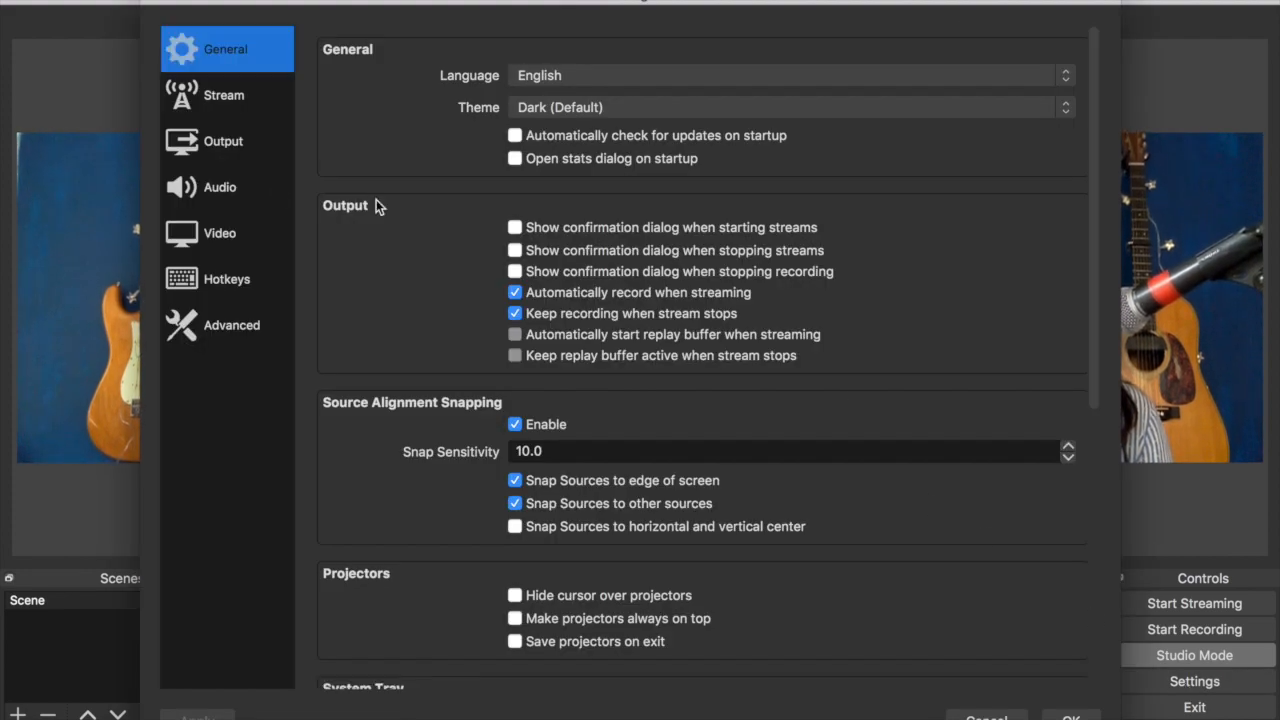
mouse_move(232, 165)
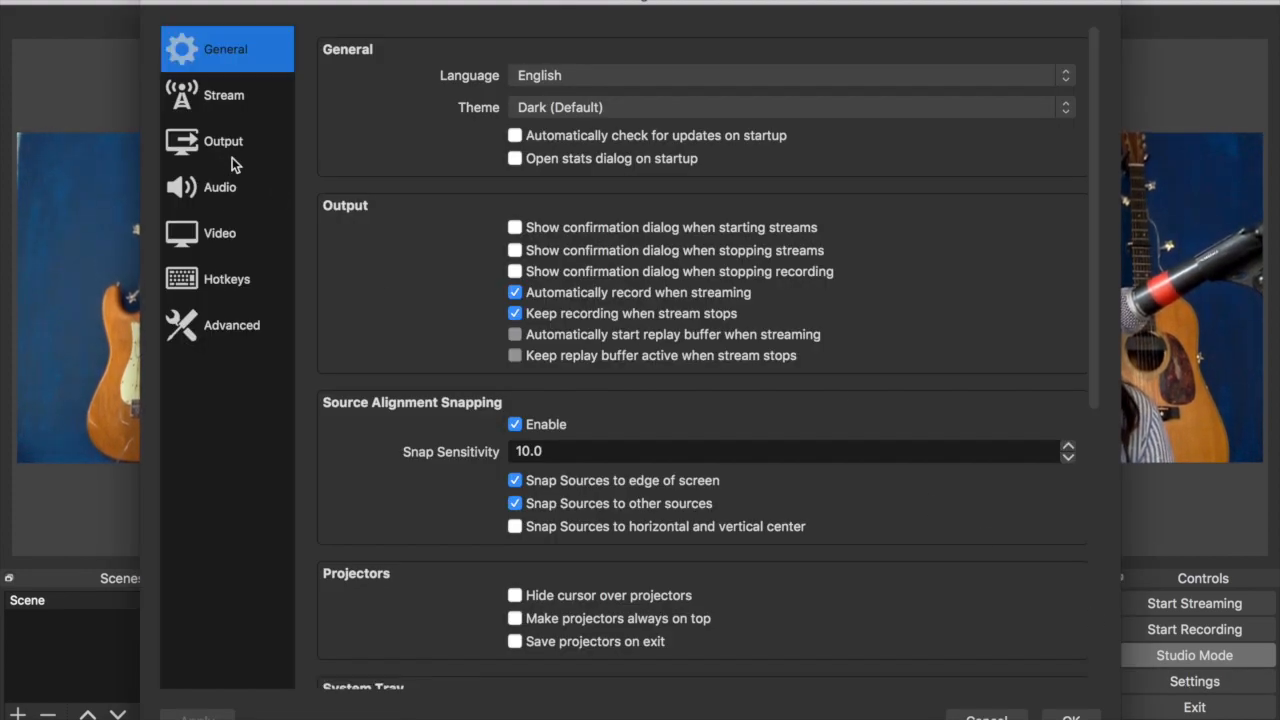
click(222, 141)
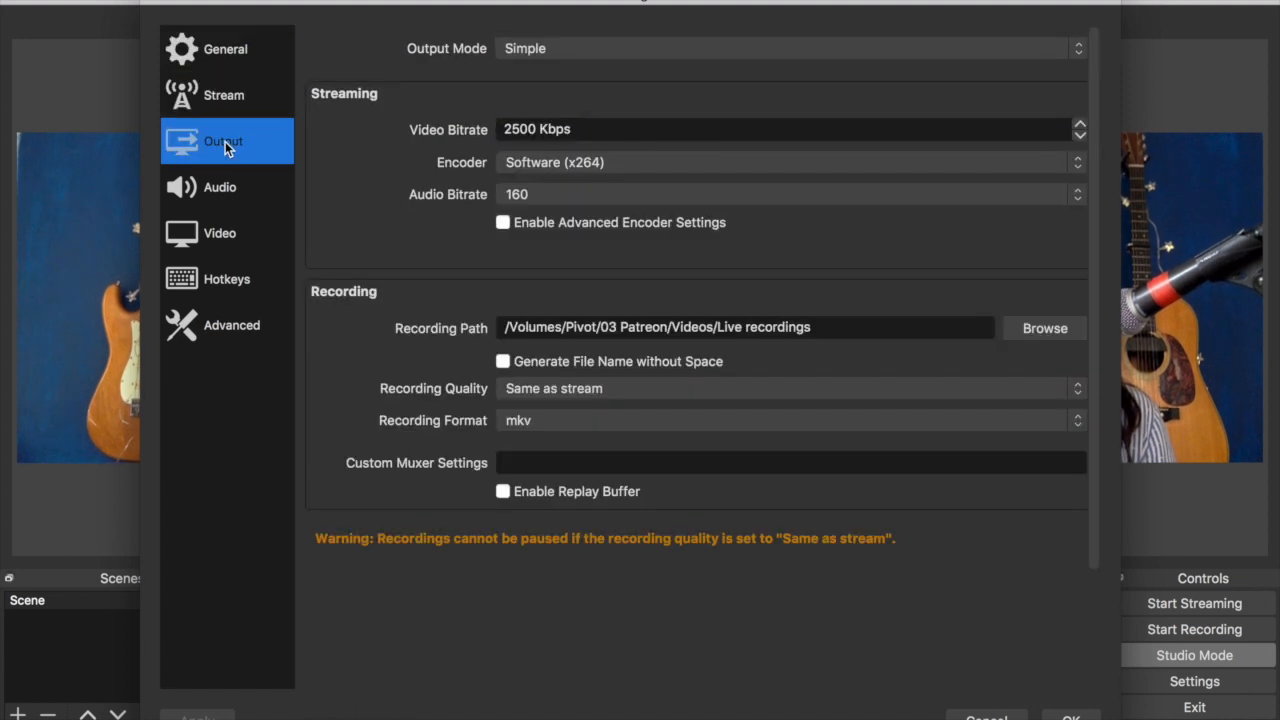
mouse_move(368, 165)
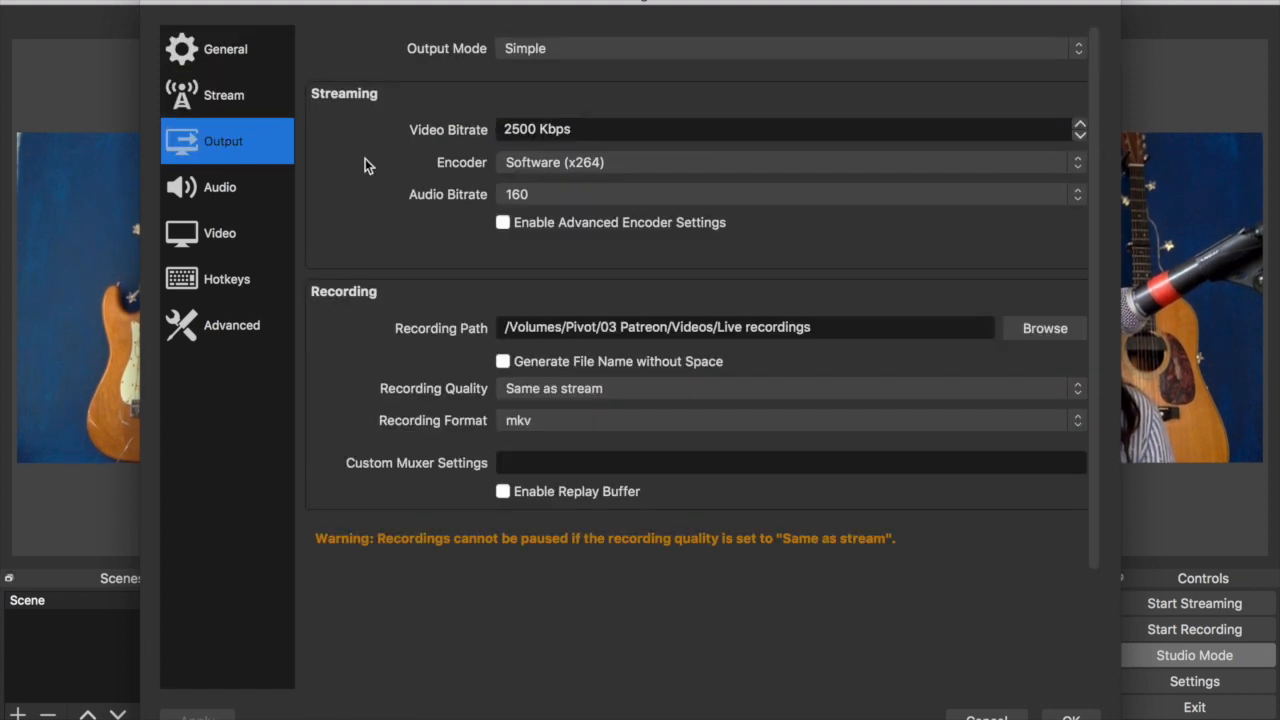
mouse_move(592, 340)
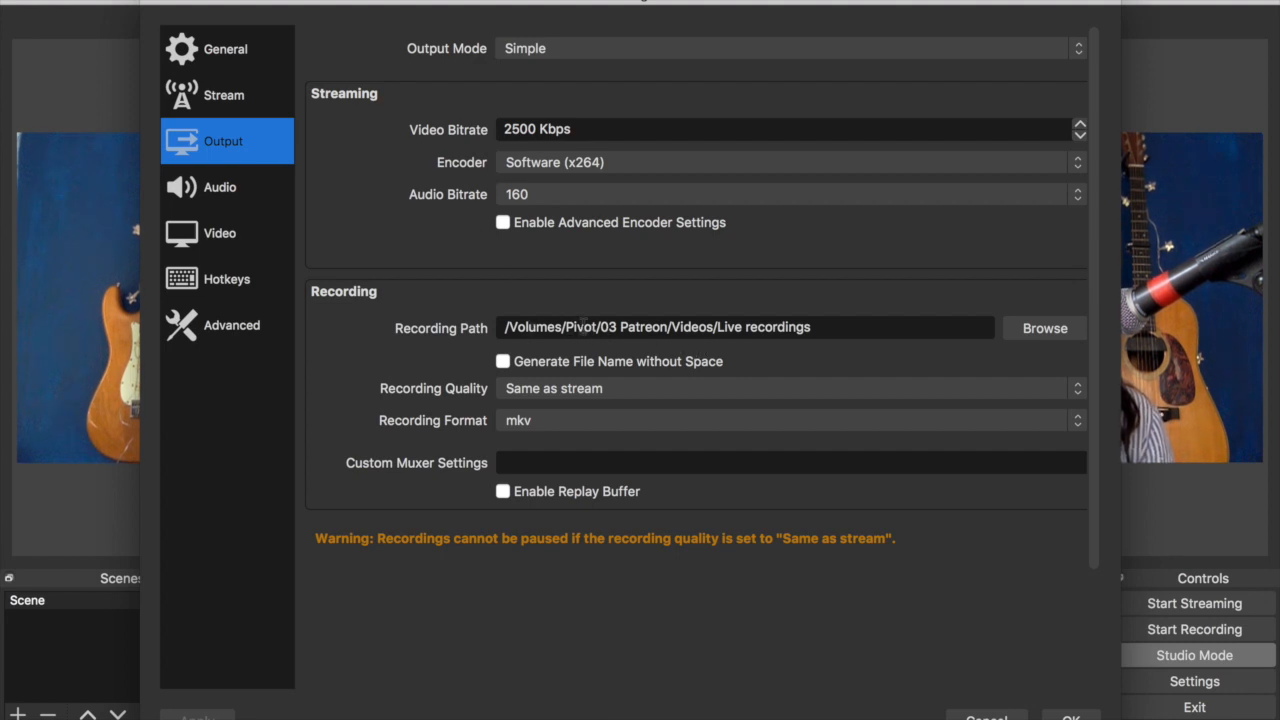
mouse_move(540, 351)
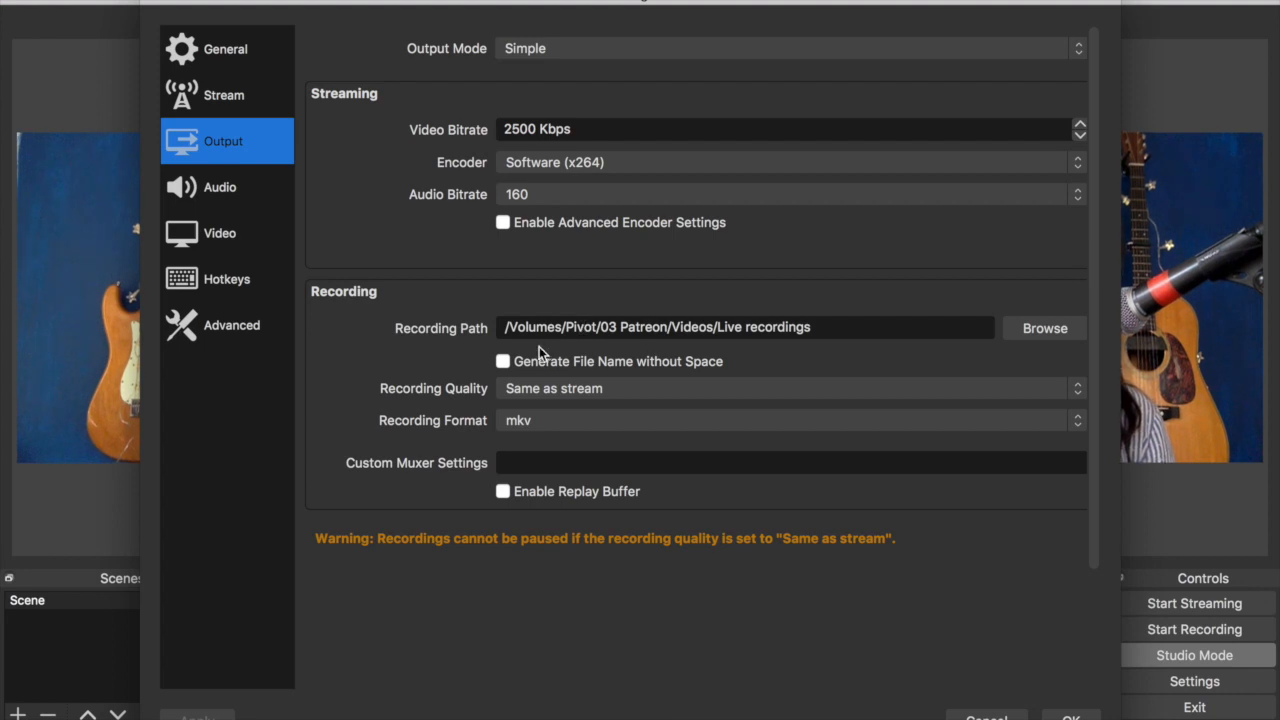
mouse_move(954, 323)
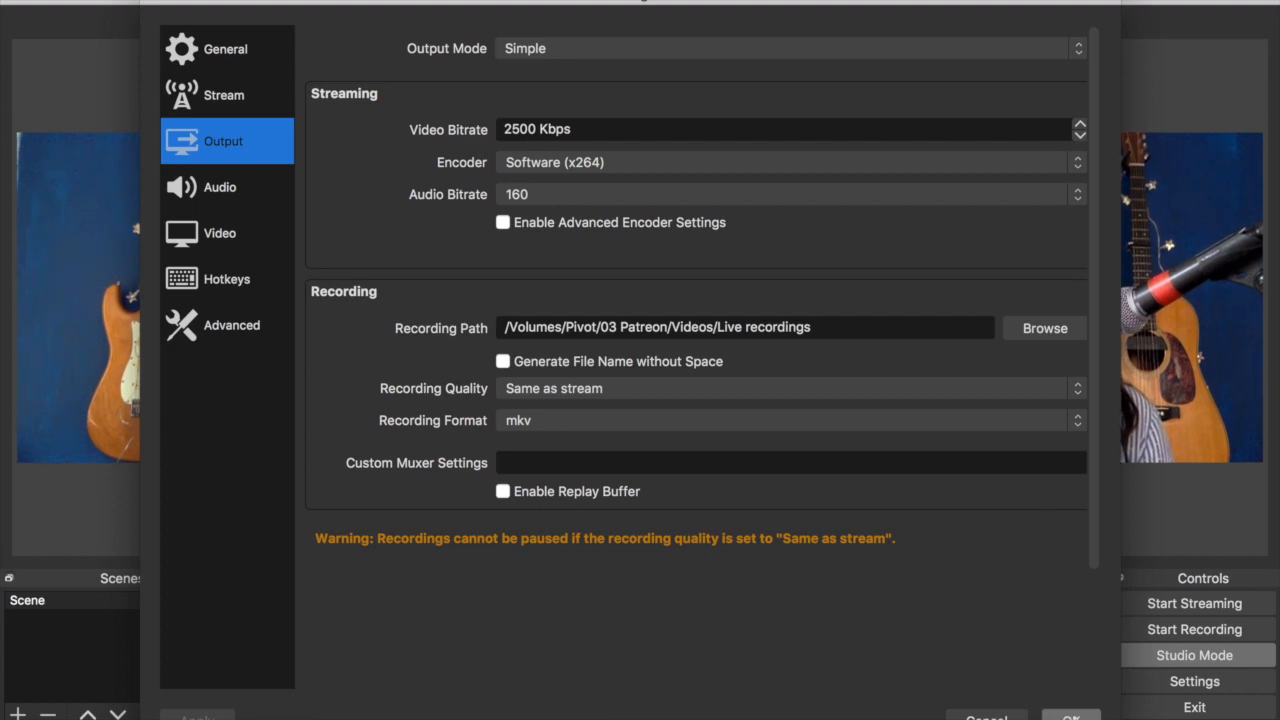
click(1070, 715)
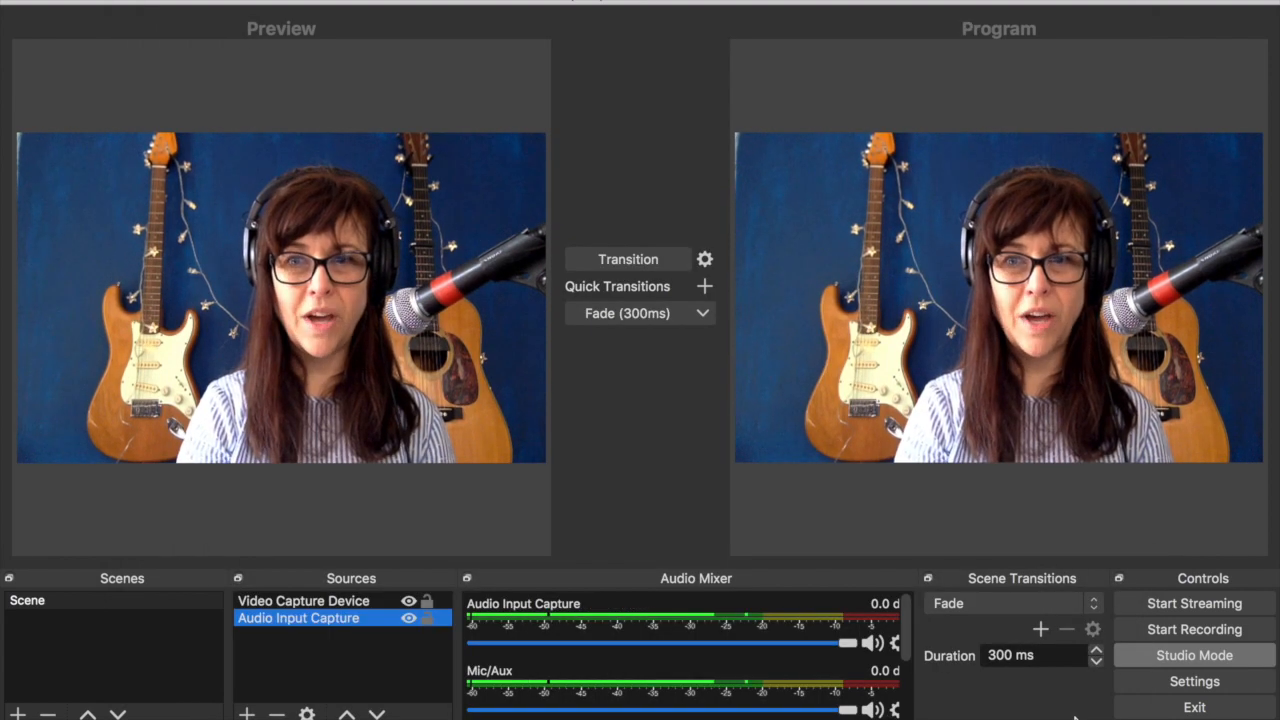
Start streaming in OBS and switch back to the test gig dashboard in Chrome.
click(1193, 629)
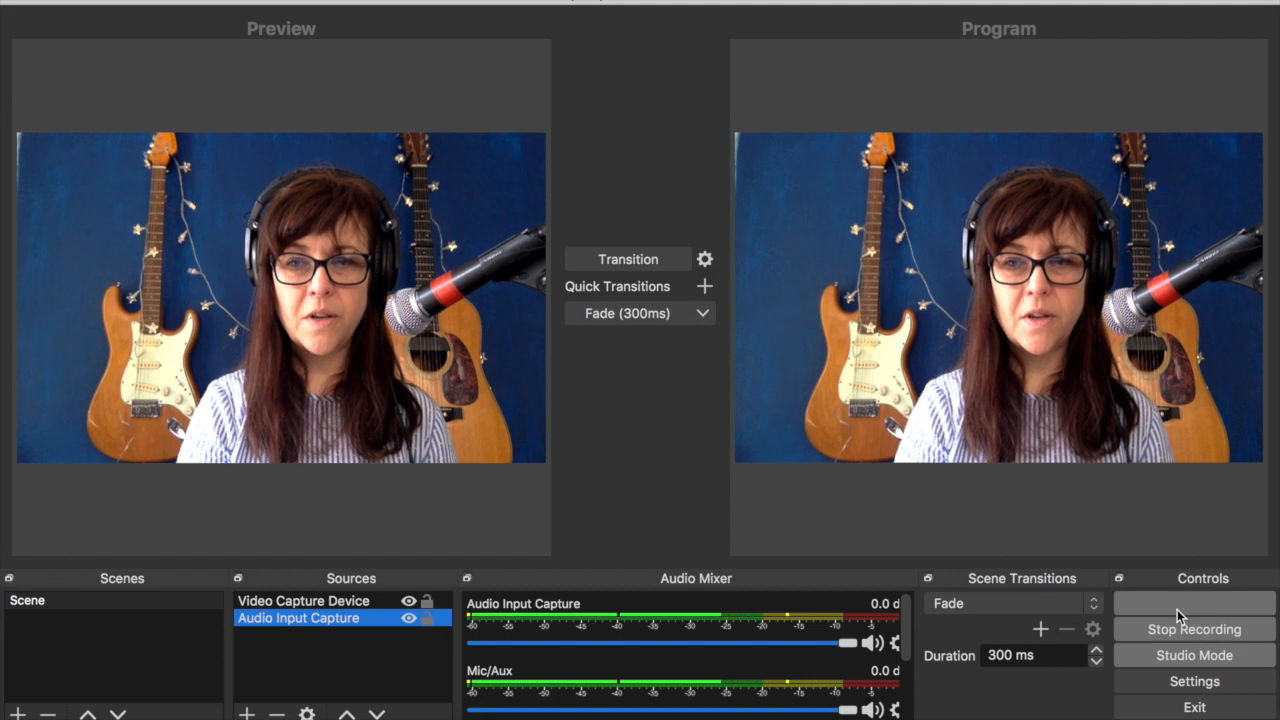
click(1193, 603)
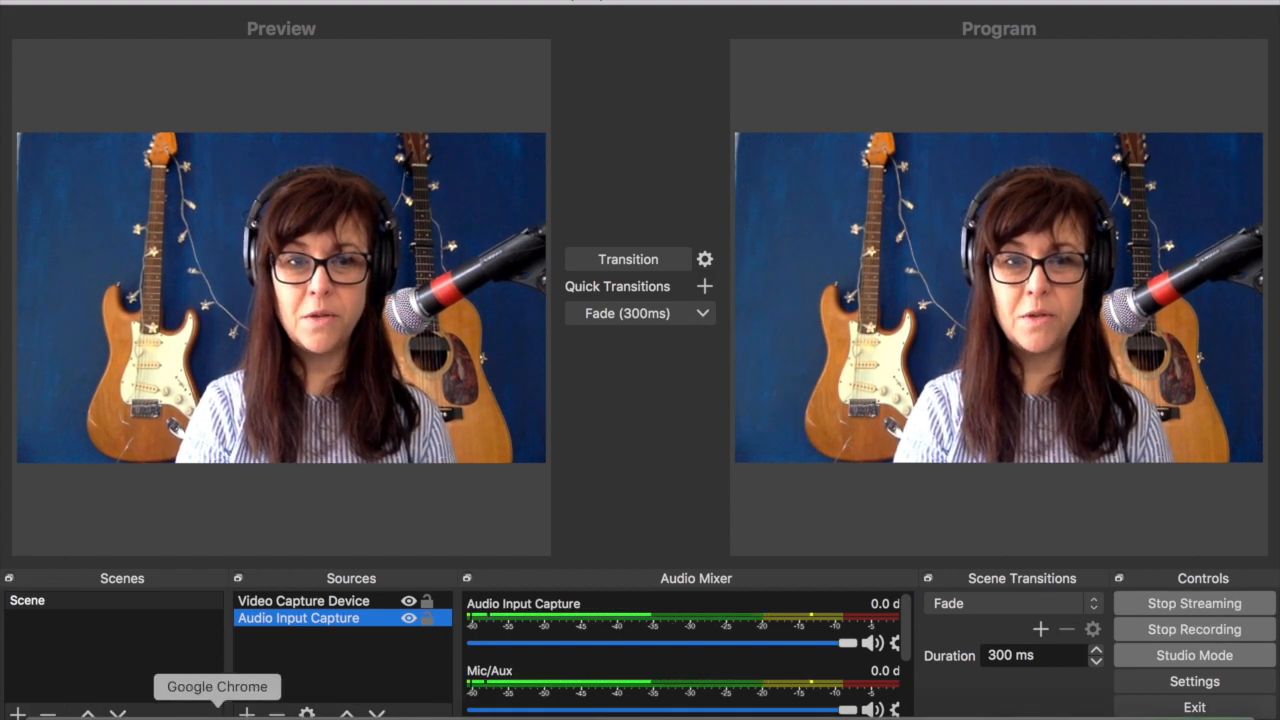
click(216, 686)
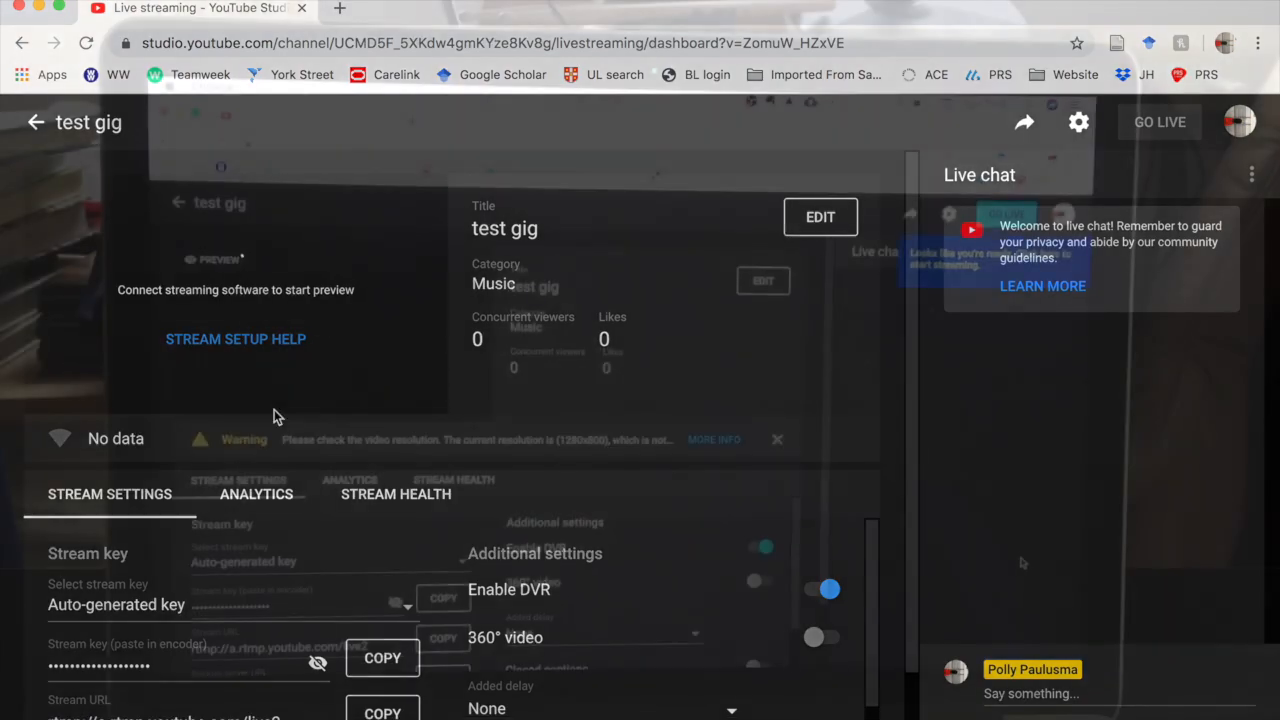